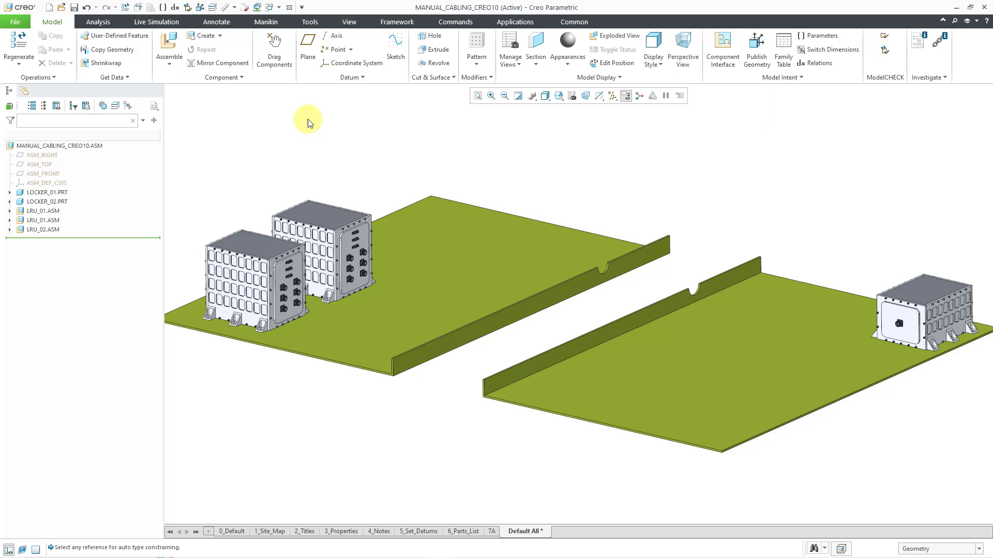
- Create subassembly 1970_HARNESS copied from the mcae_assy_creo7_metric.asm template
{"action": "left_click", "coordinate": [201, 35]}
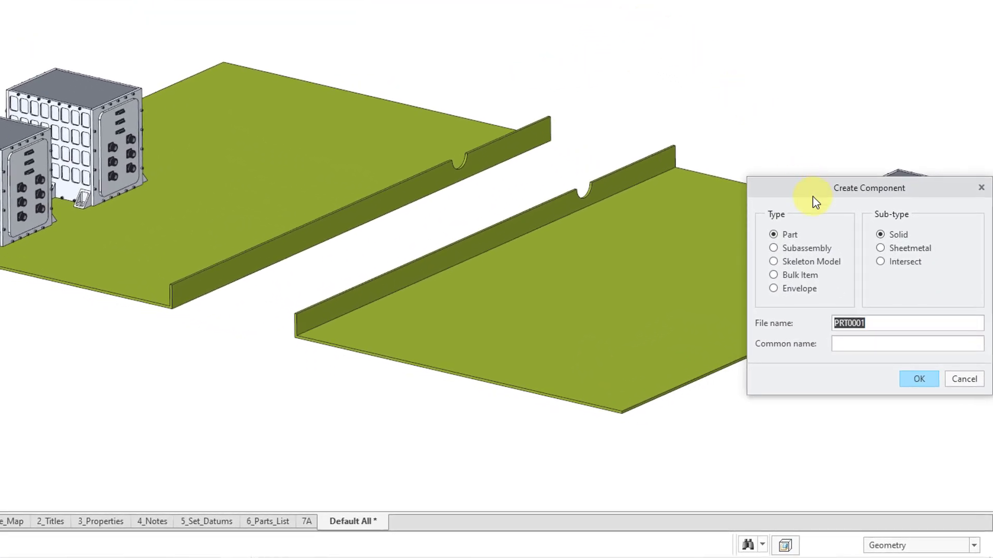
{"action": "mouse_move", "coordinate": [810, 247]}
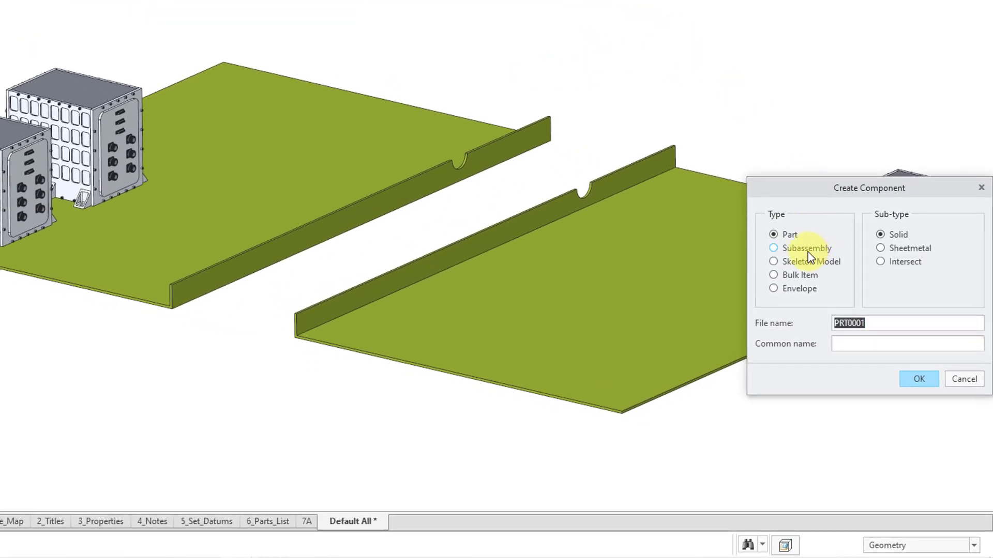
{"action": "left_click", "coordinate": [774, 247]}
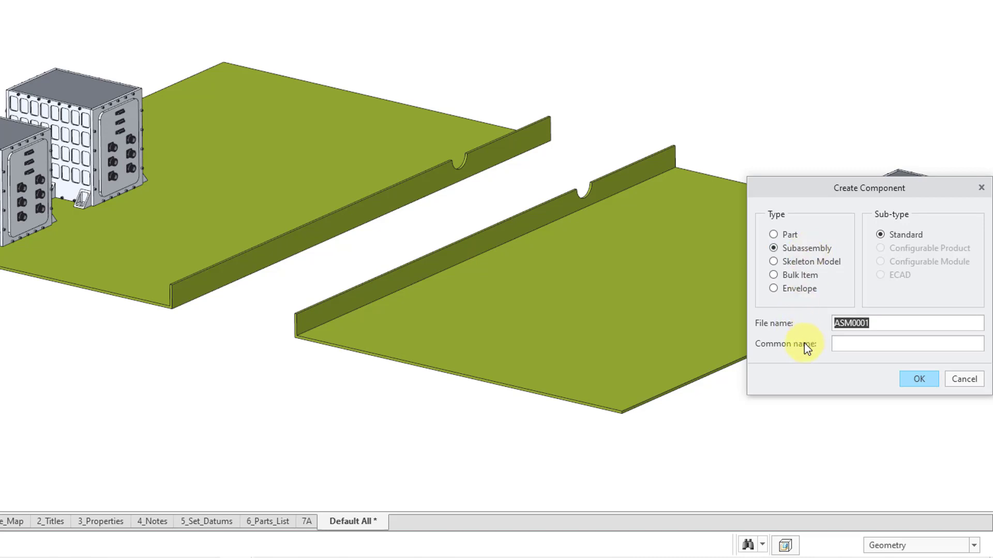
{"action": "mouse_move", "coordinate": [796, 370]}
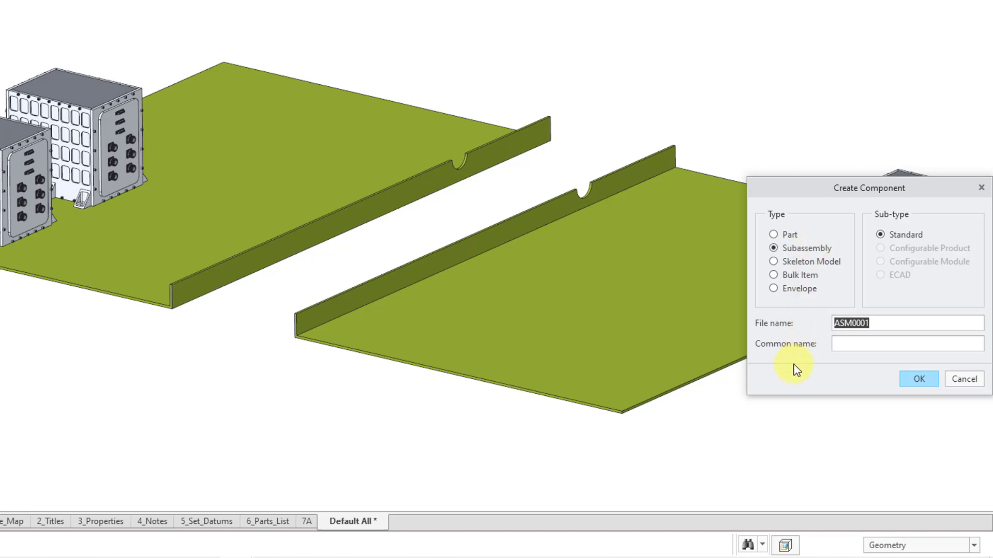
{"action": "type", "text": "1970_HARNESS"}
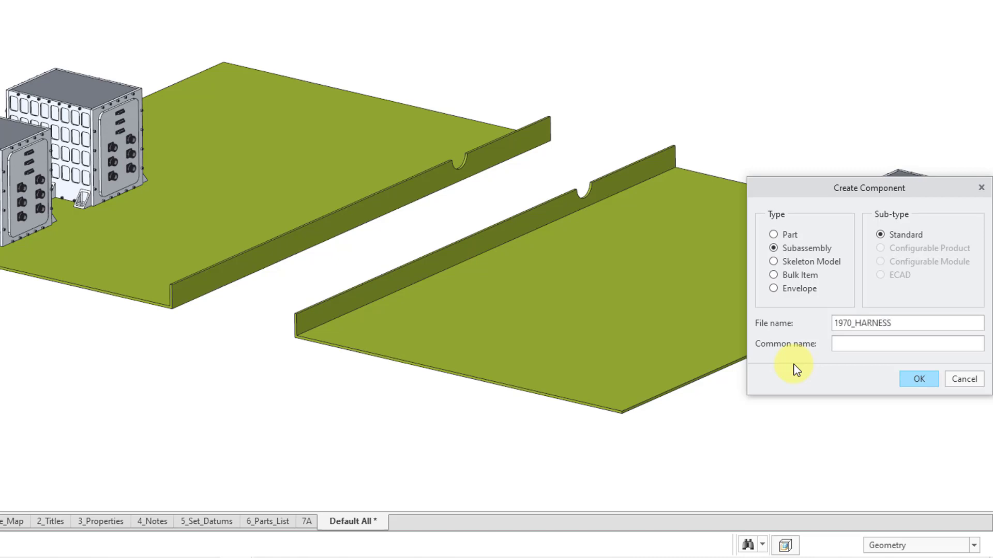
{"action": "left_click", "coordinate": [917, 378]}
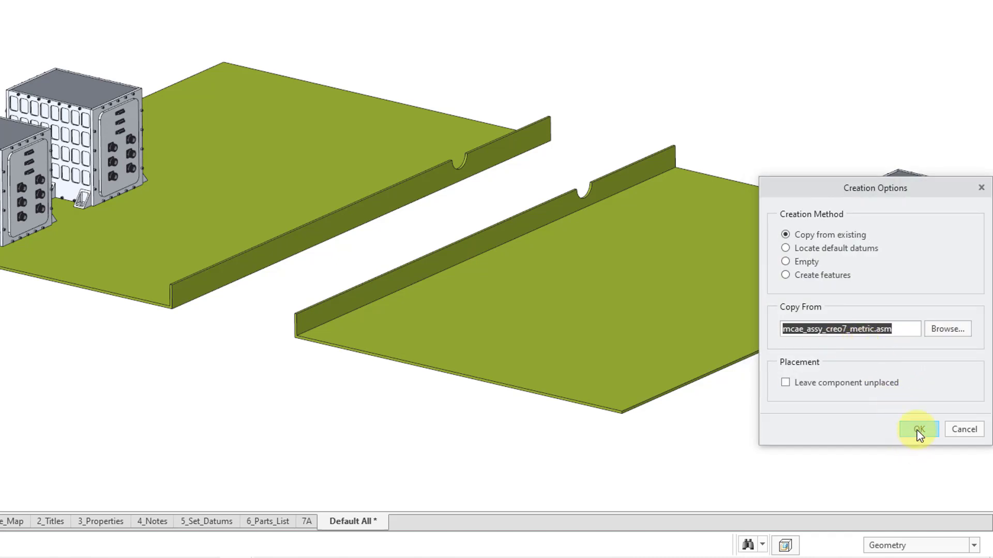
{"action": "left_click", "coordinate": [917, 429]}
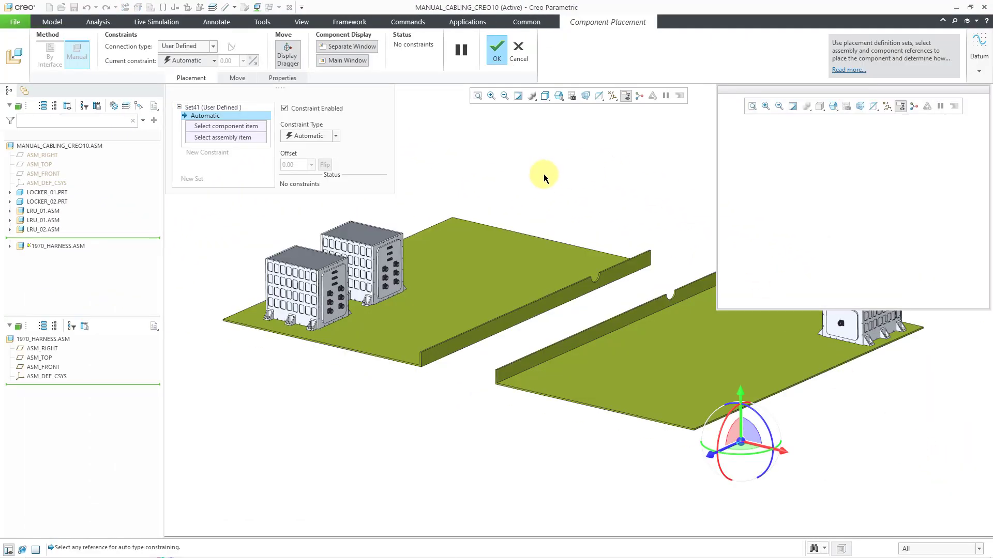
- Place 1970_HARNESS with a Default Constraint and accept the placement
{"action": "right_click", "coordinate": [543, 177]}
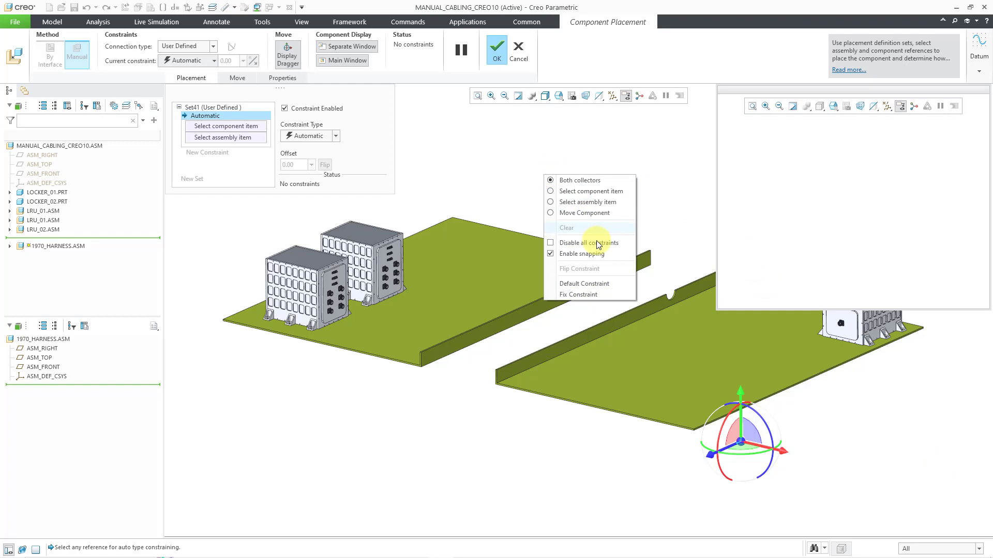
{"action": "mouse_move", "coordinate": [611, 284]}
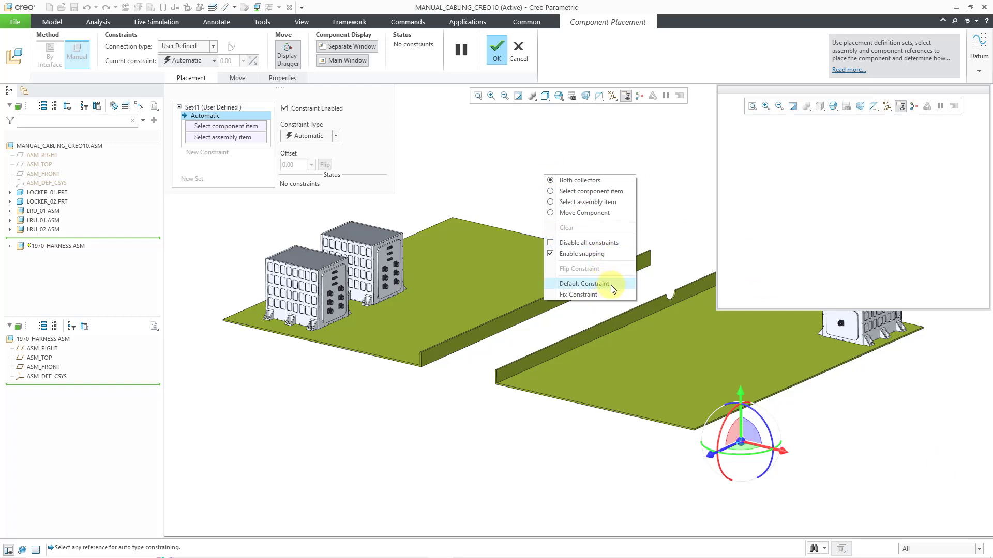
{"action": "left_click", "coordinate": [583, 284]}
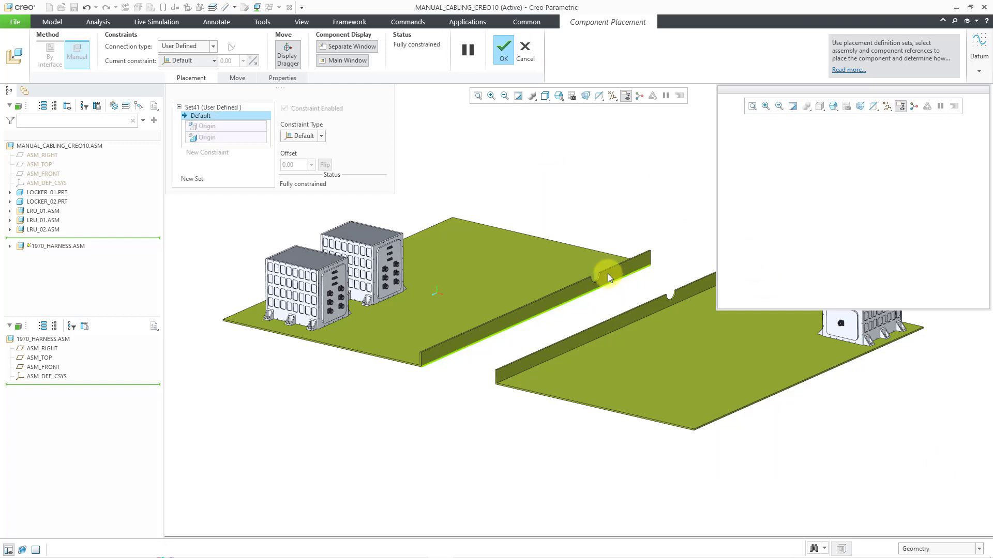
{"action": "mouse_move", "coordinate": [554, 175]}
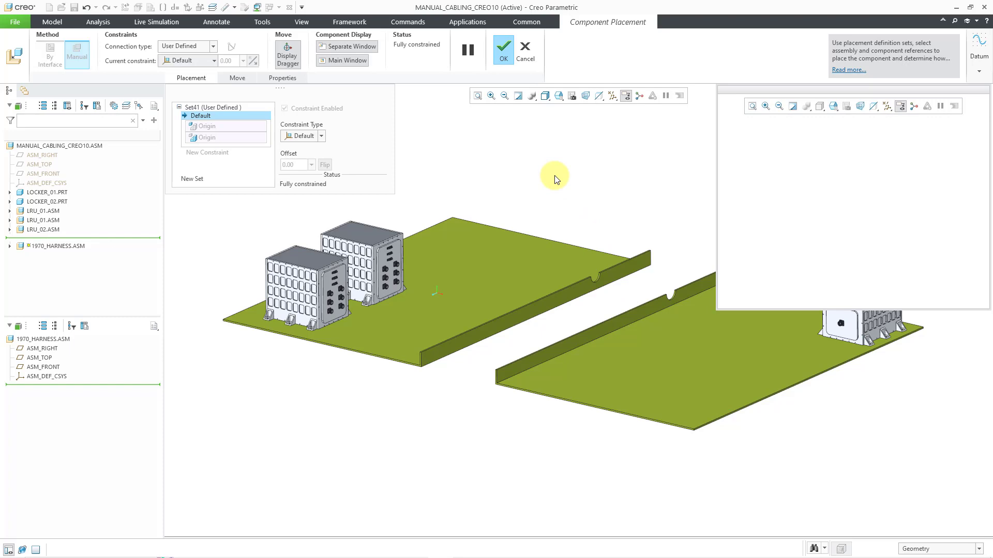
{"action": "mouse_move", "coordinate": [553, 184]}
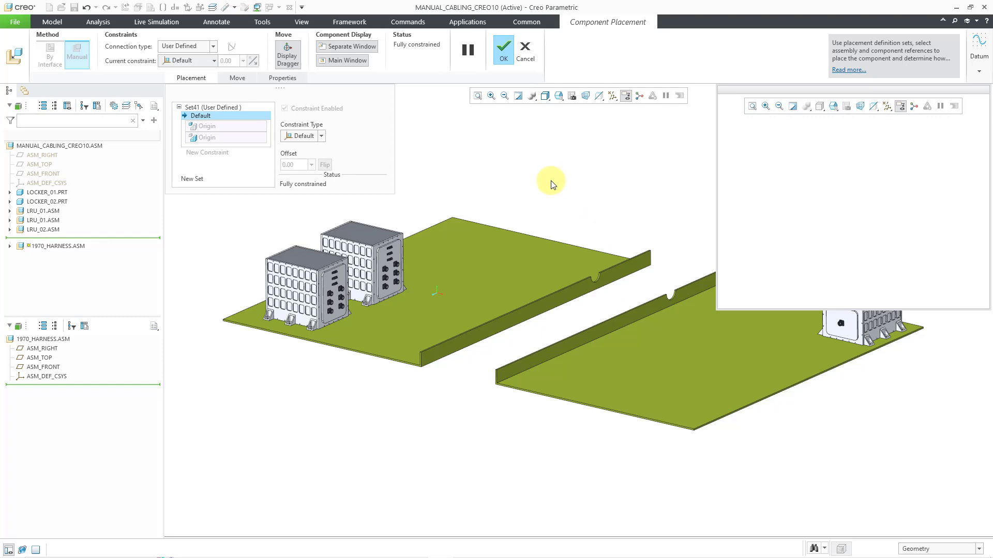
{"action": "left_click", "coordinate": [503, 50]}
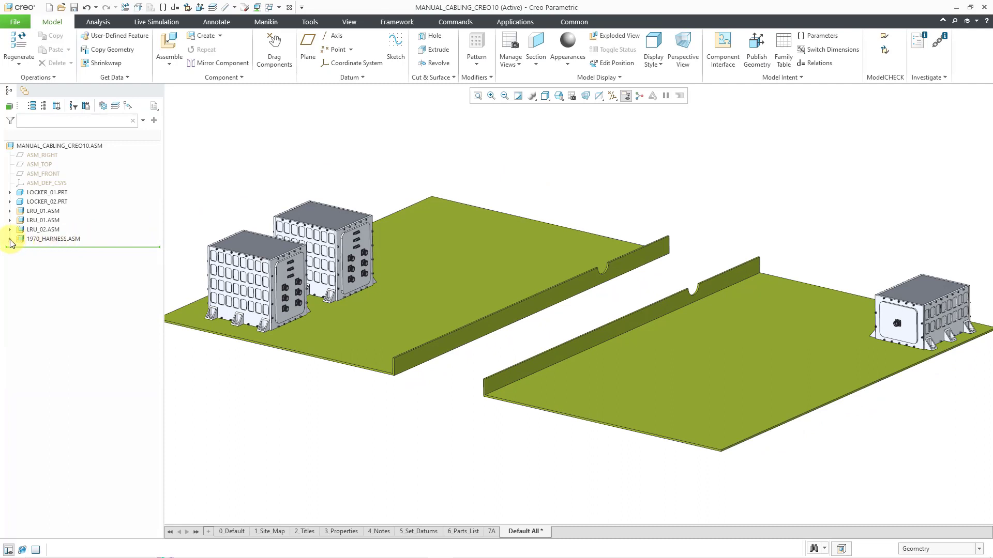
{"action": "left_click", "coordinate": [52, 239]}
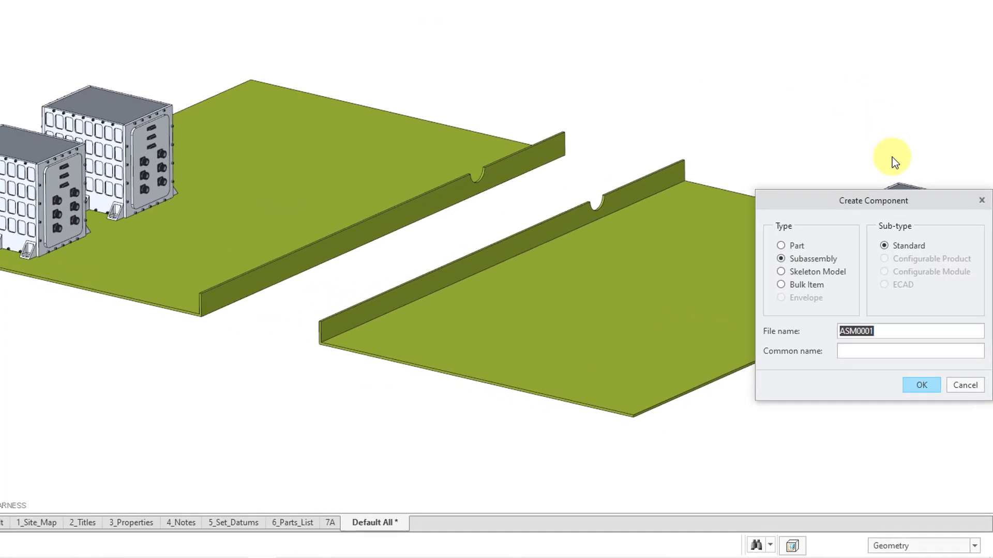
- Create skeleton model 1970_HARNESS_SKEL copied from the mcae_part_metric_mbd.prt template
{"action": "left_click", "coordinate": [780, 272]}
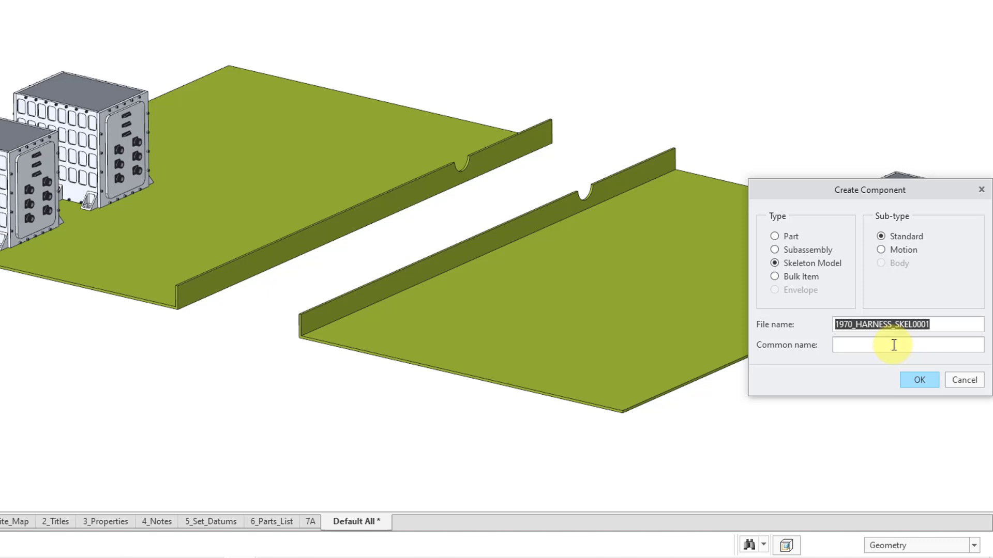
{"action": "mouse_move", "coordinate": [899, 344]}
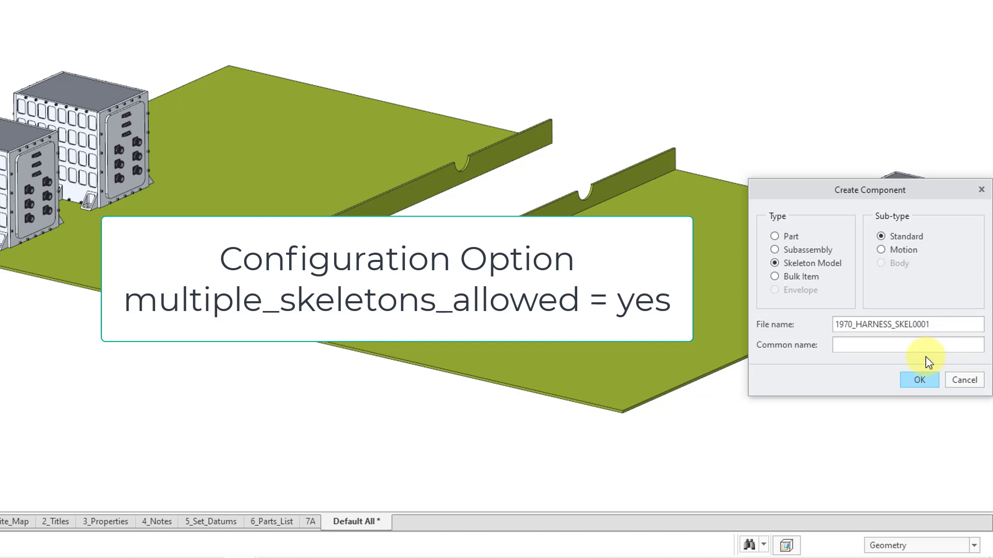
{"action": "key", "text": "BackSpace"}
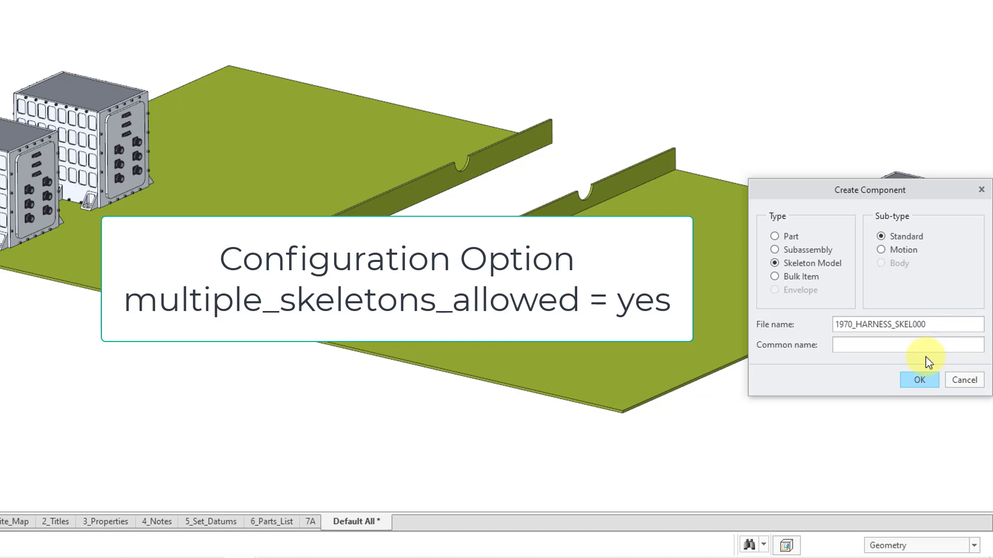
{"action": "key", "text": "BackSpace"}
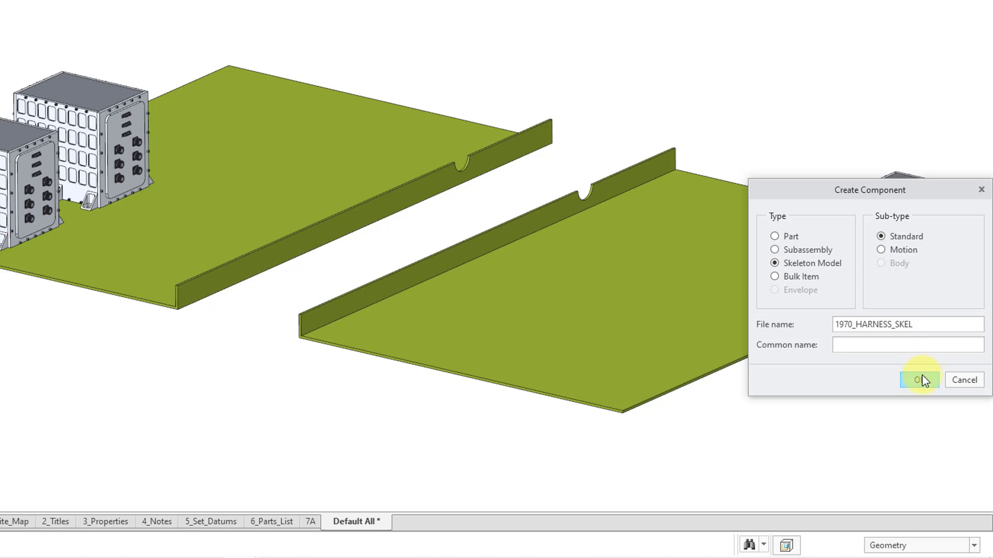
{"action": "left_click", "coordinate": [920, 379]}
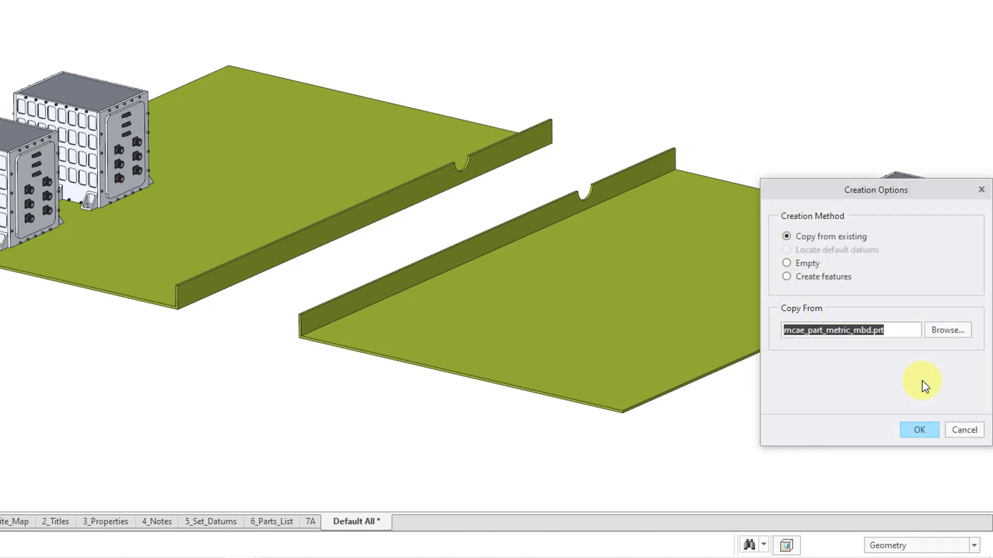
{"action": "left_click", "coordinate": [919, 431]}
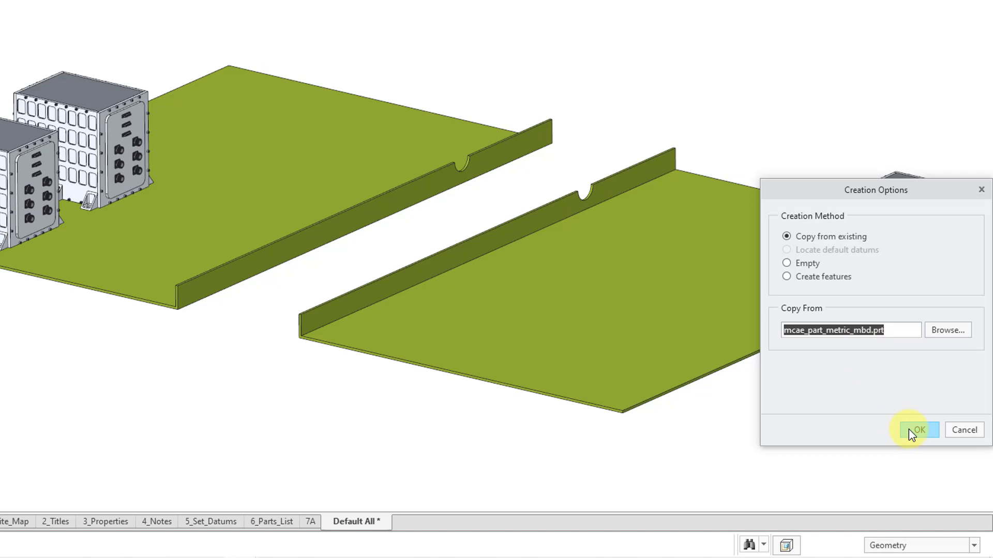
{"action": "left_click", "coordinate": [917, 430]}
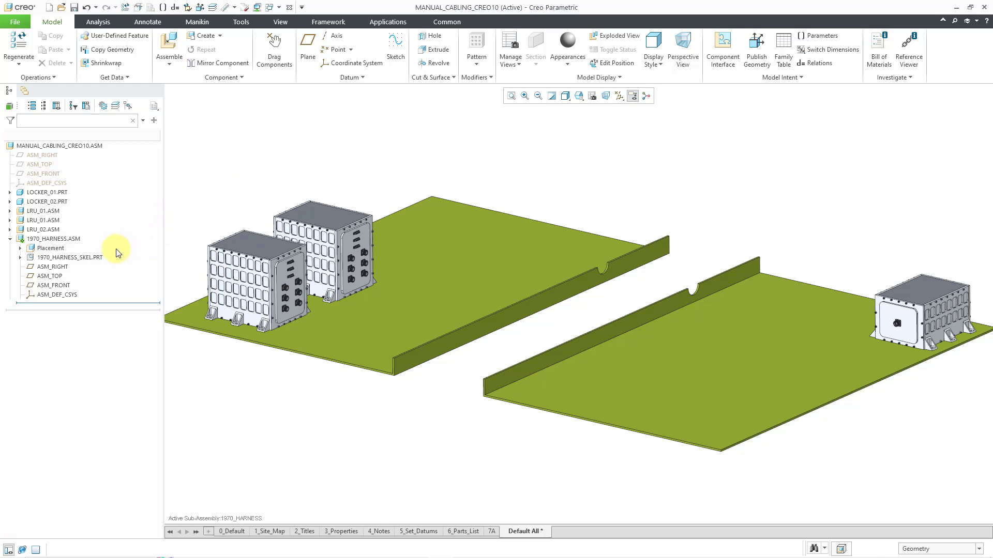
{"action": "left_click", "coordinate": [69, 258]}
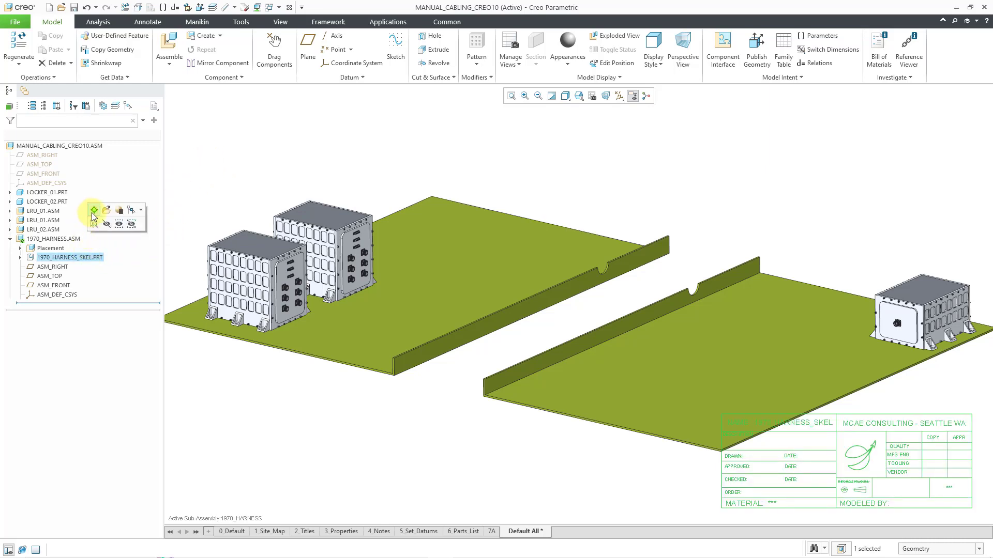
{"action": "double_click", "coordinate": [70, 258]}
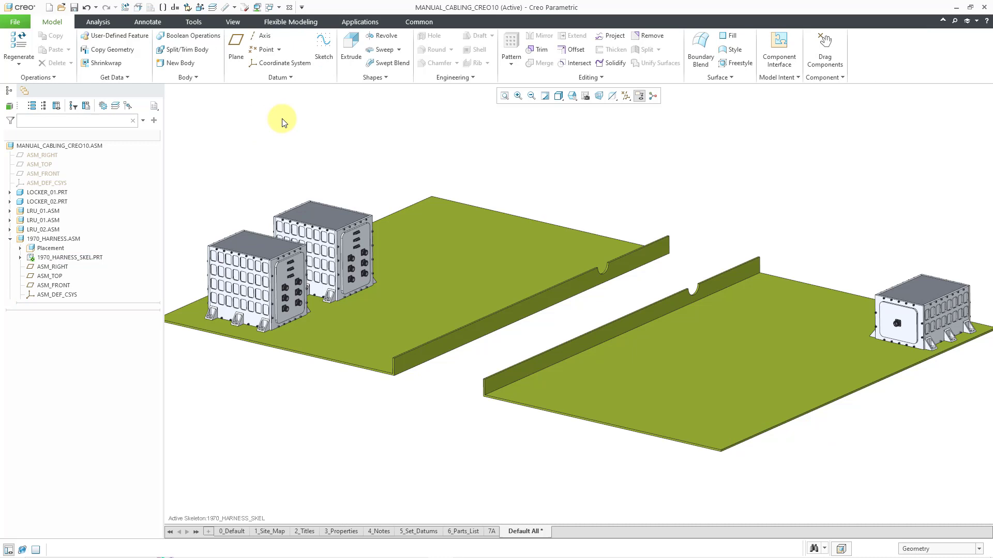
{"action": "mouse_move", "coordinate": [283, 118]}
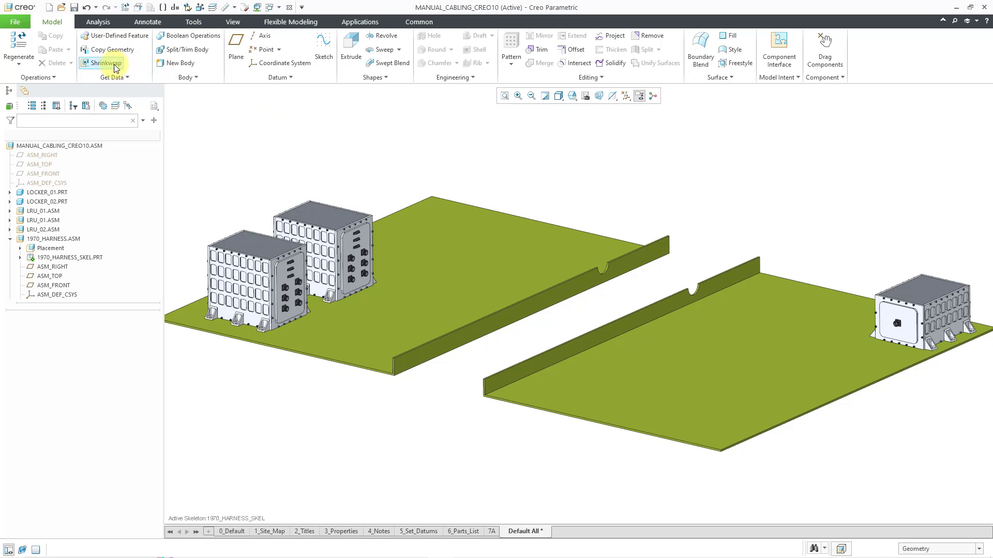
- Start a Shrinkwrap feature in the skeleton and turn on datum axis display
{"action": "left_click", "coordinate": [102, 63]}
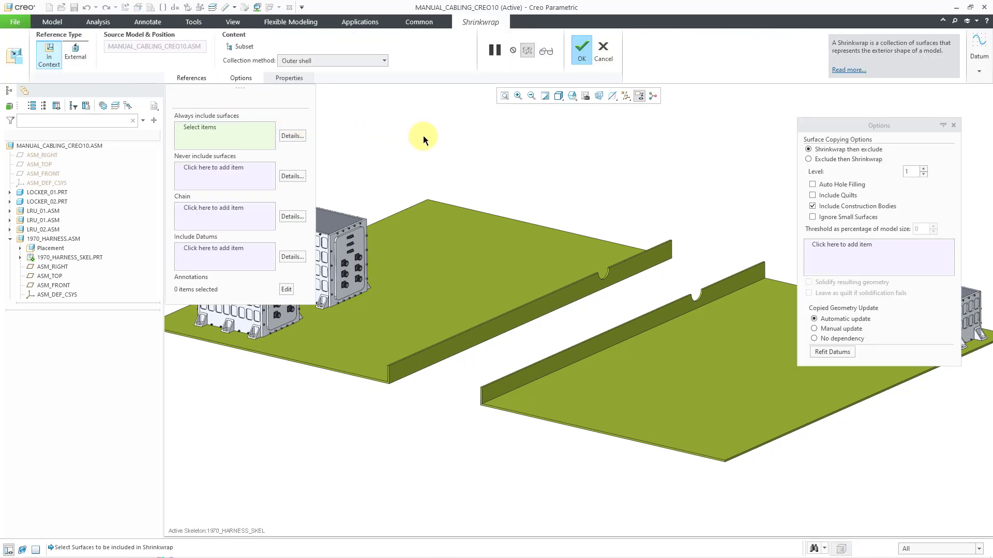
{"action": "mouse_move", "coordinate": [516, 155]}
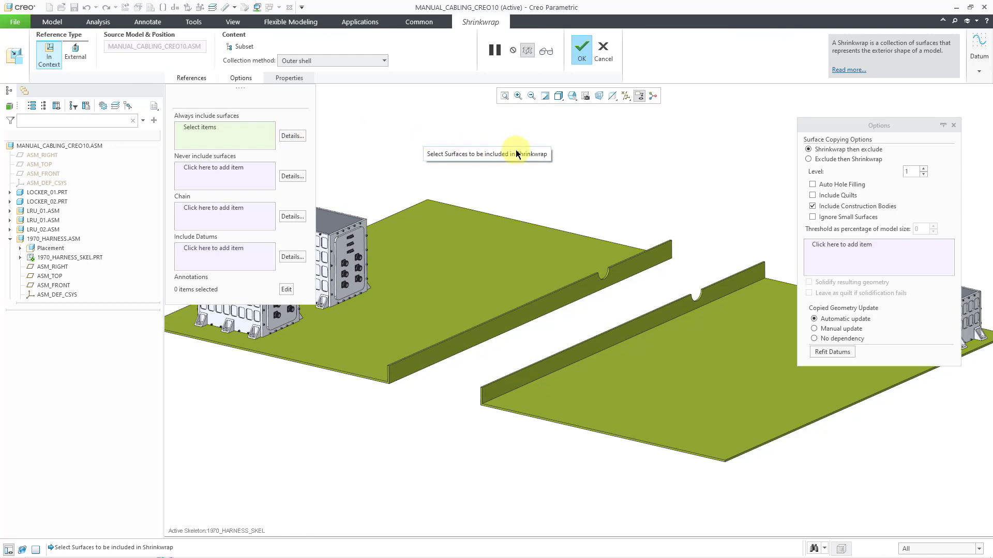
{"action": "mouse_move", "coordinate": [638, 96]}
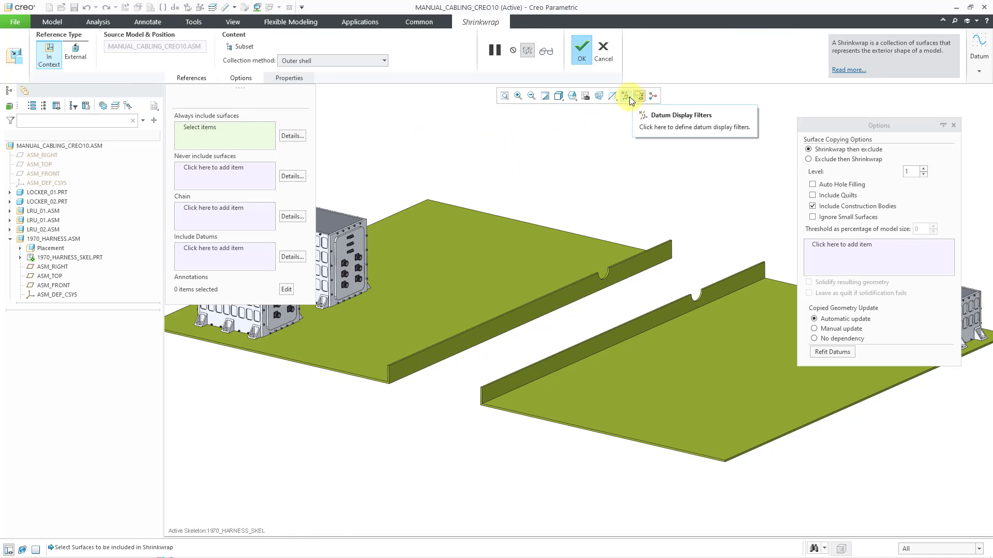
{"action": "left_click", "coordinate": [625, 95]}
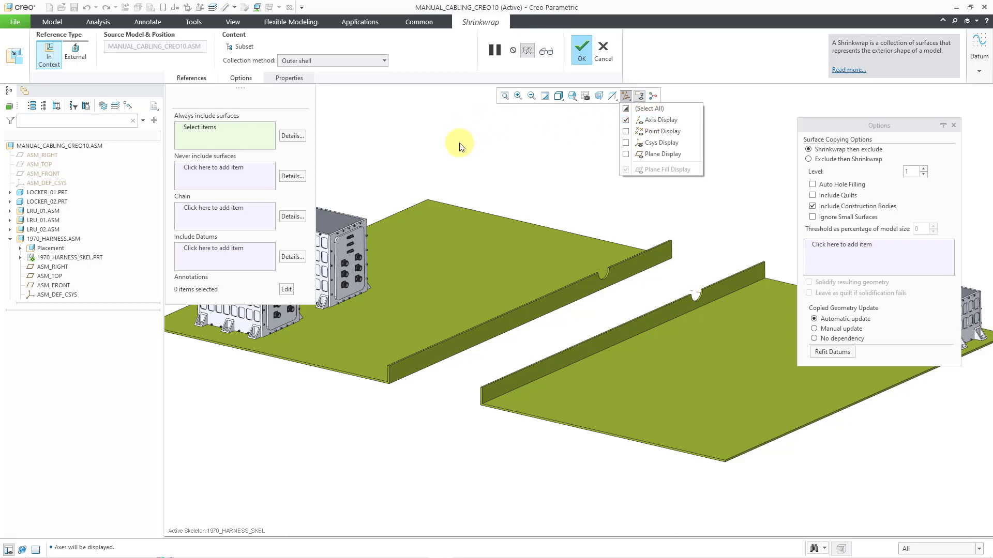
{"action": "mouse_move", "coordinate": [372, 81]}
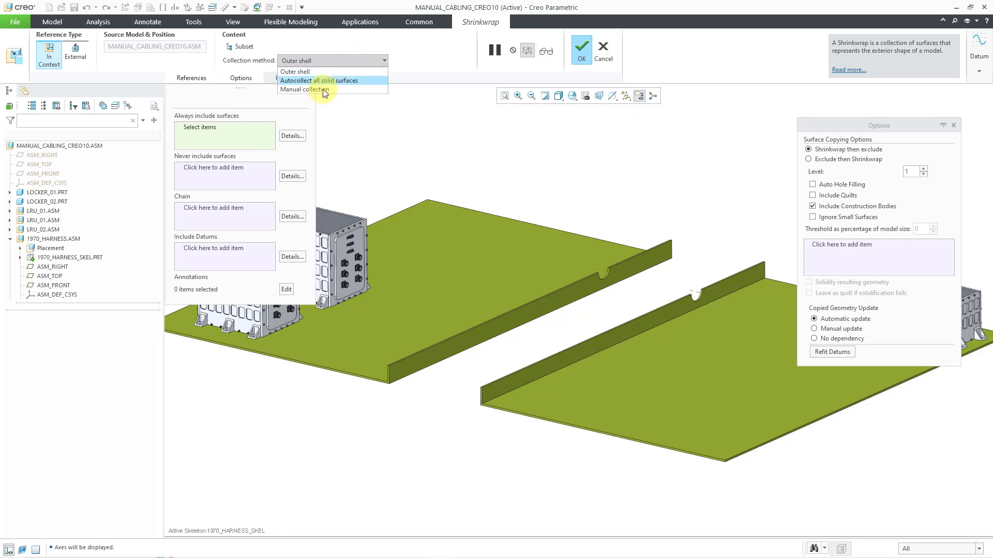
- Use manual collection with the tray surfaces always included and the routing axes as datums
{"action": "left_click", "coordinate": [303, 89]}
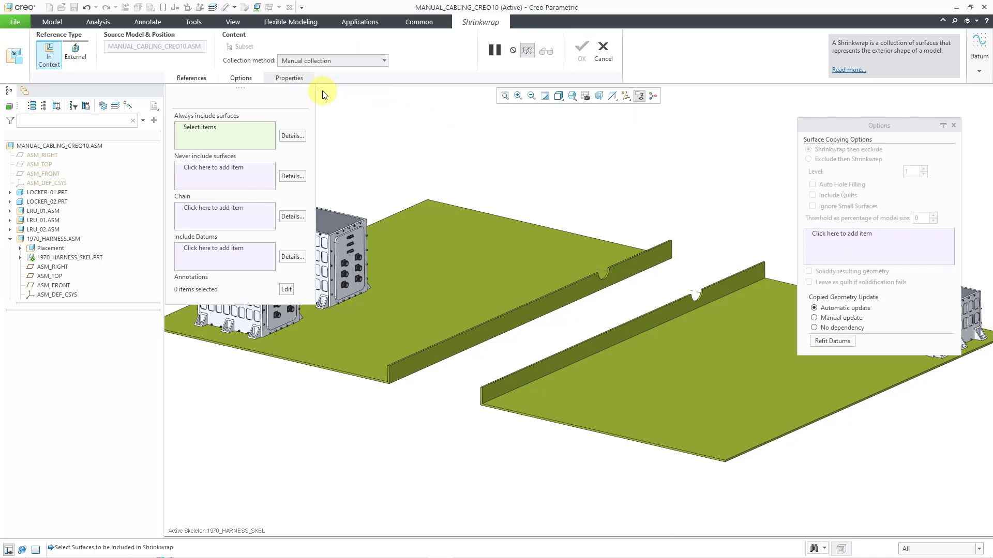
{"action": "mouse_move", "coordinate": [237, 133]}
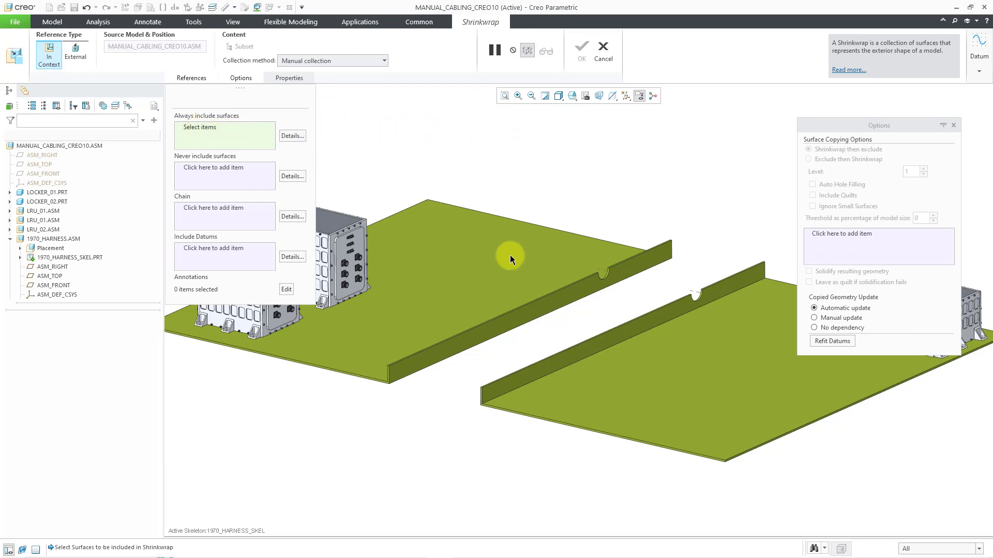
{"action": "left_click", "coordinate": [512, 259]}
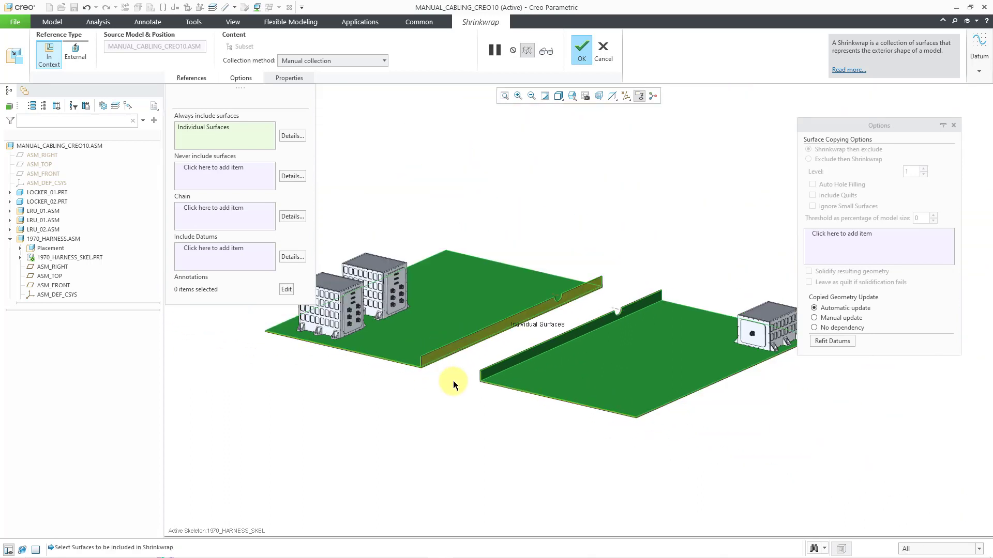
{"action": "mouse_move", "coordinate": [453, 383]}
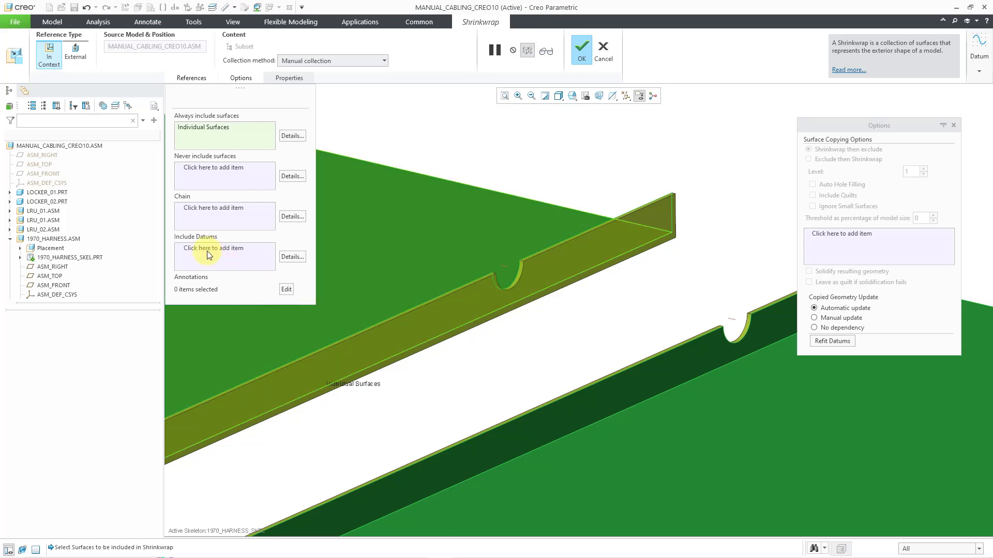
{"action": "left_click", "coordinate": [215, 257]}
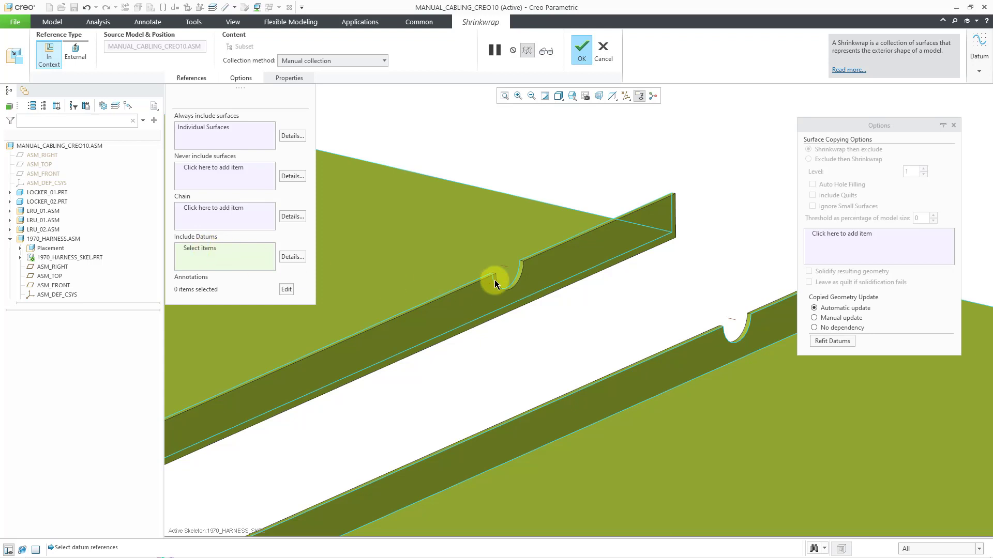
{"action": "left_click", "coordinate": [495, 283]}
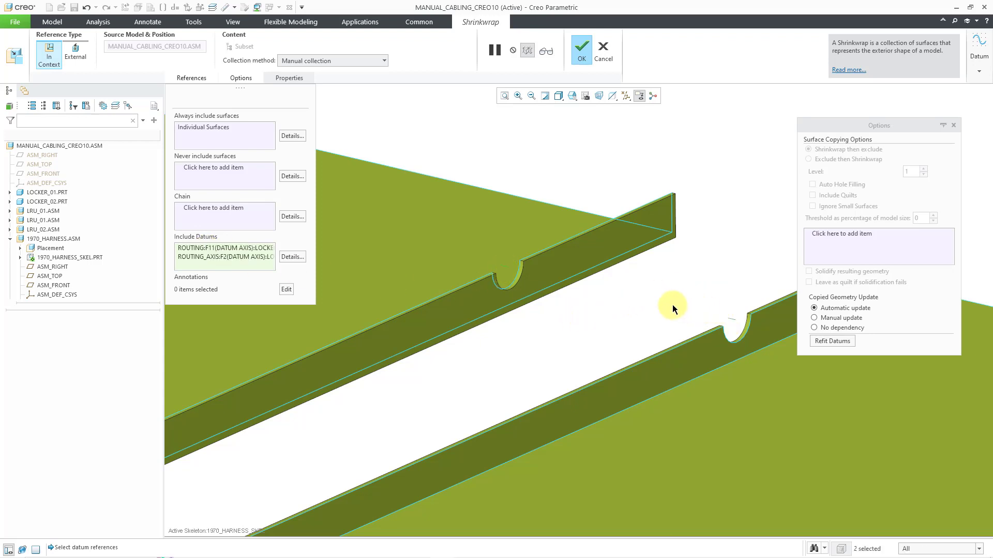
{"action": "mouse_move", "coordinate": [673, 307]}
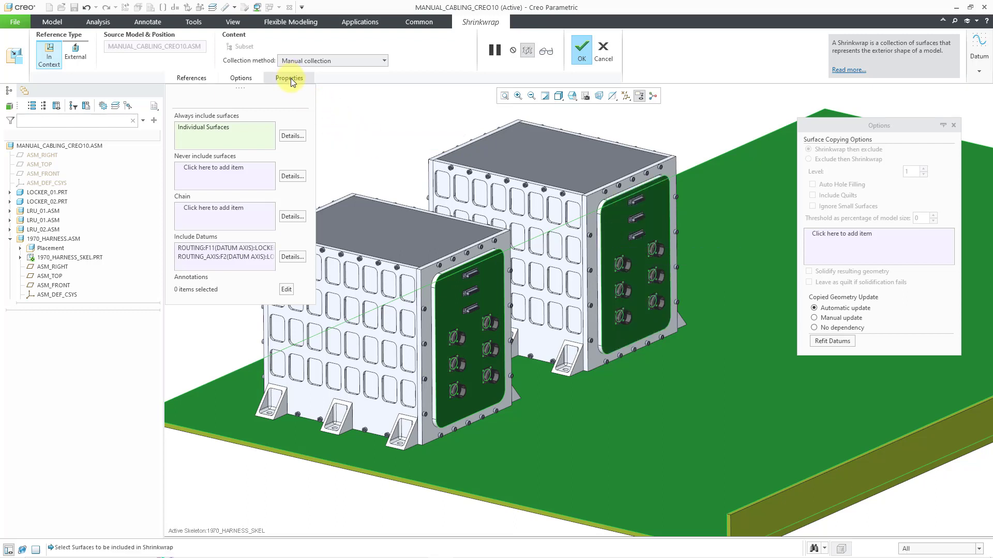
- Give the shrinkwrap a routing-references name in Properties and complete it
{"action": "left_click", "coordinate": [289, 77]}
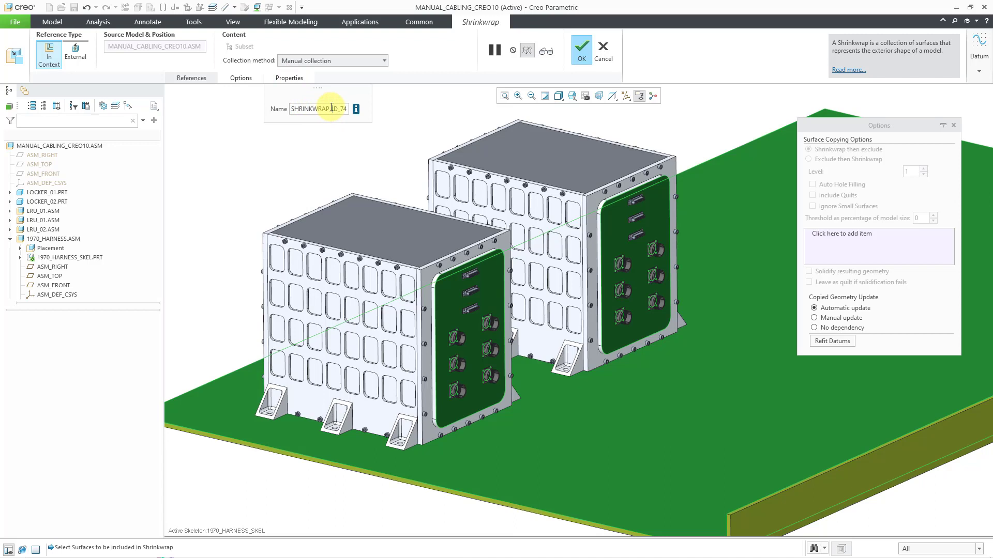
{"action": "mouse_move", "coordinate": [313, 137]}
{"action": "type", "text": "ROU"}
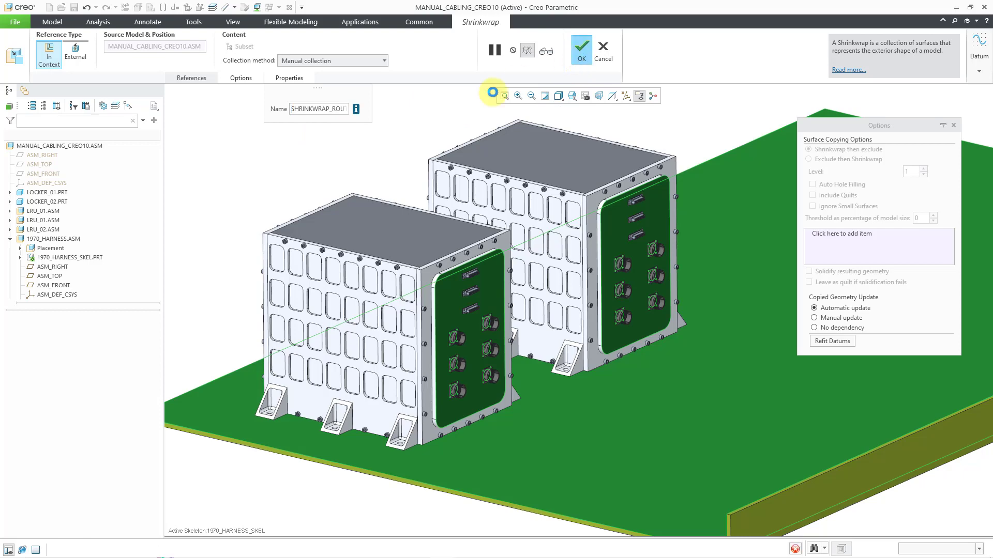
{"action": "left_click", "coordinate": [580, 50]}
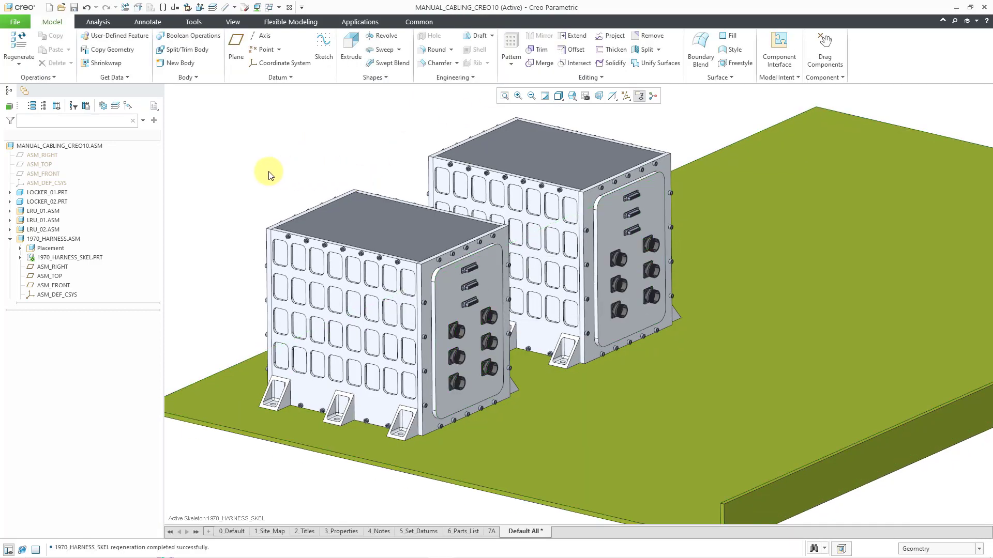
{"action": "mouse_move", "coordinate": [195, 204]}
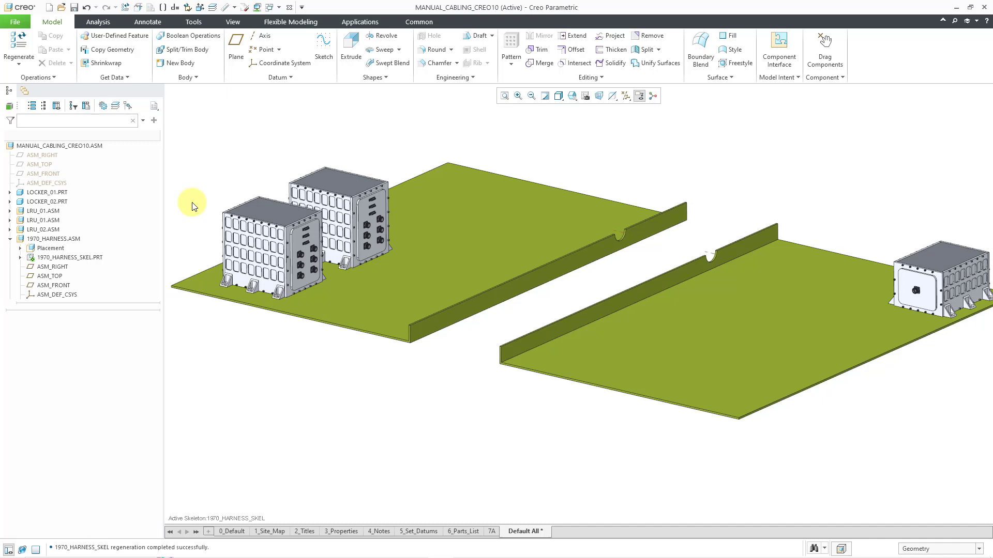
{"action": "mouse_move", "coordinate": [137, 86]}
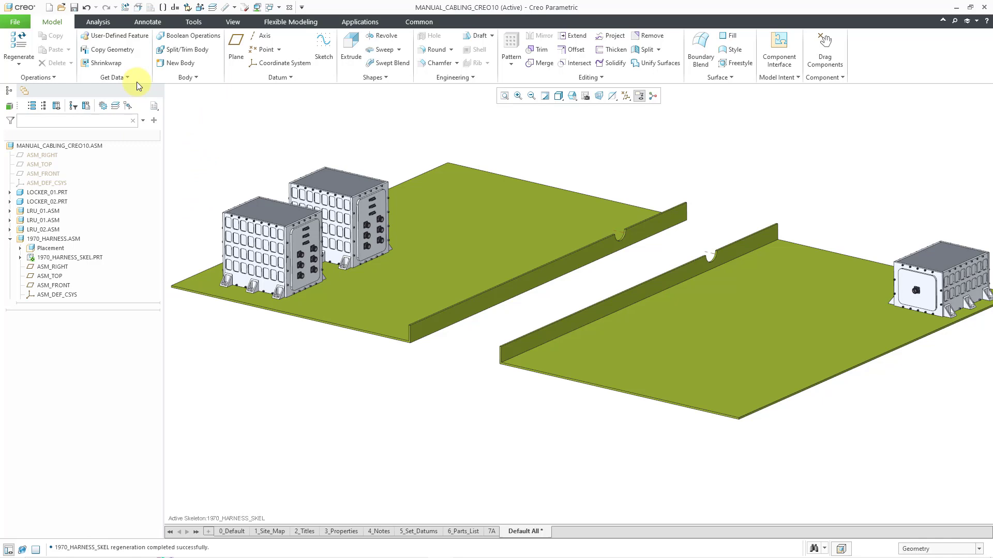
- Start a second shrinkwrap autocollecting all solid surfaces, excluding internal components
{"action": "left_click", "coordinate": [105, 63]}
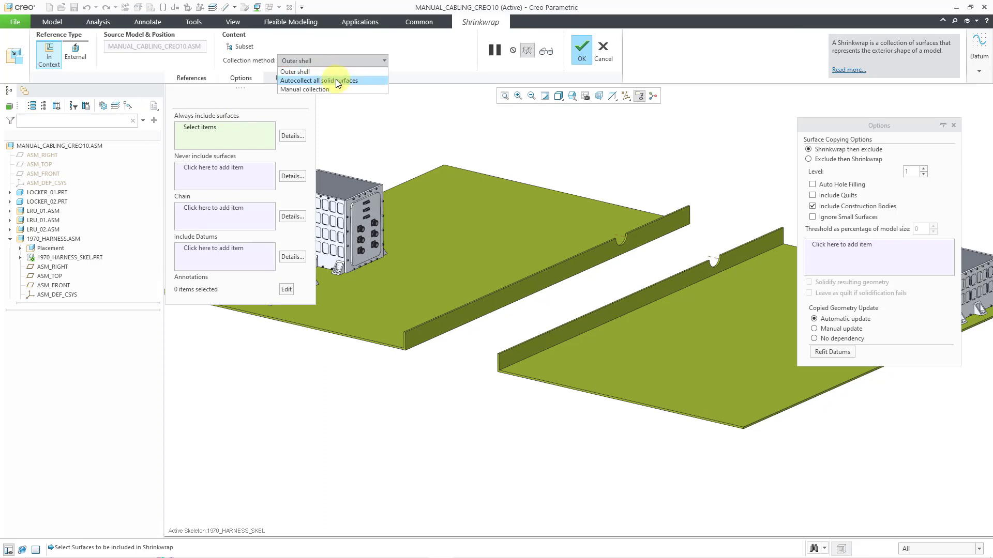
{"action": "left_click", "coordinate": [320, 81]}
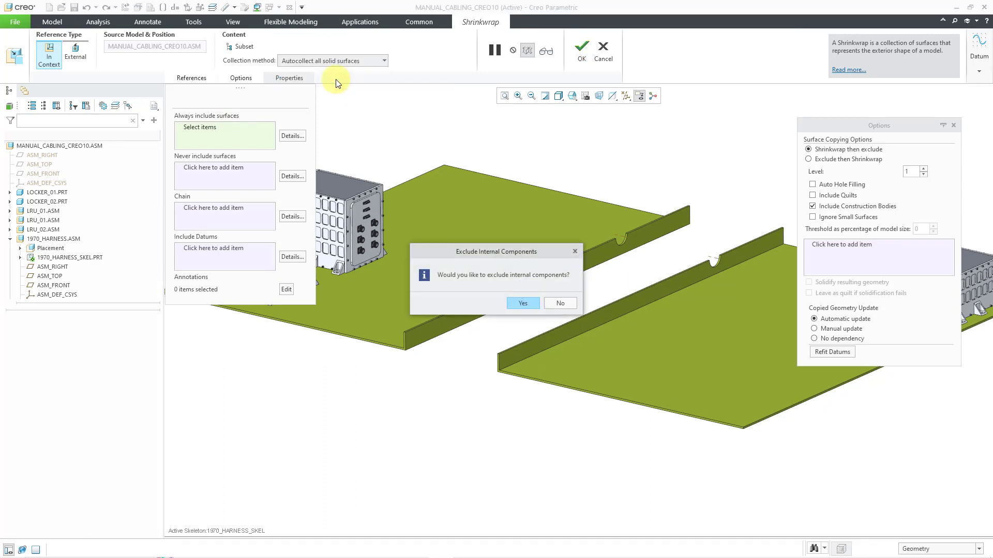
{"action": "mouse_move", "coordinate": [510, 278]}
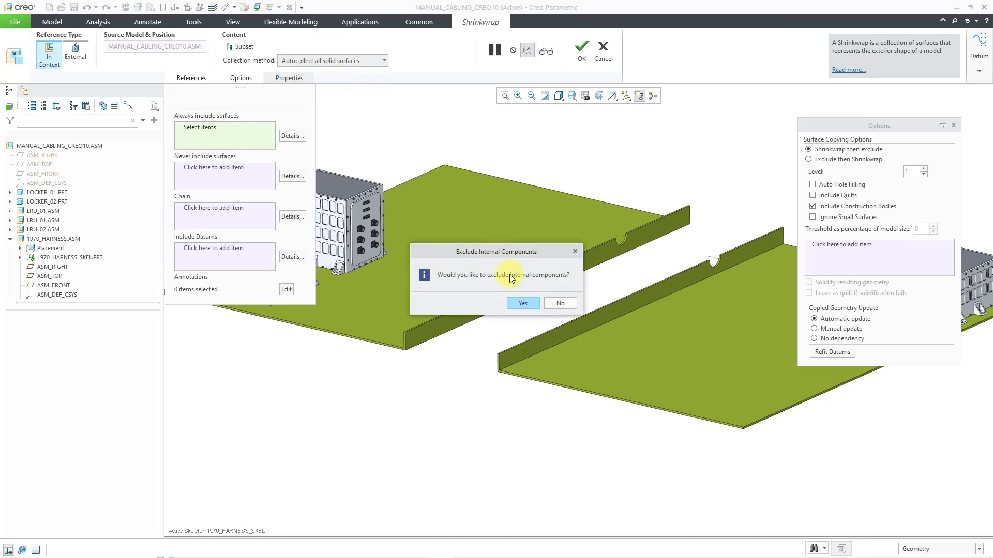
{"action": "left_click", "coordinate": [522, 303]}
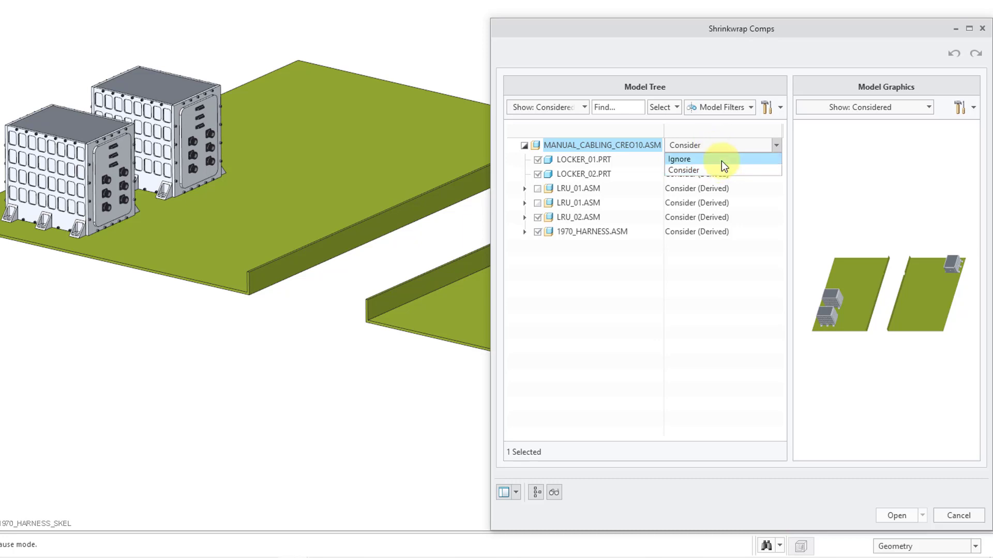
- Ignore the top assembly and consider the six D38999_21_E connectors in the first LRU_01 Pattern 5
{"action": "left_click", "coordinate": [678, 160]}
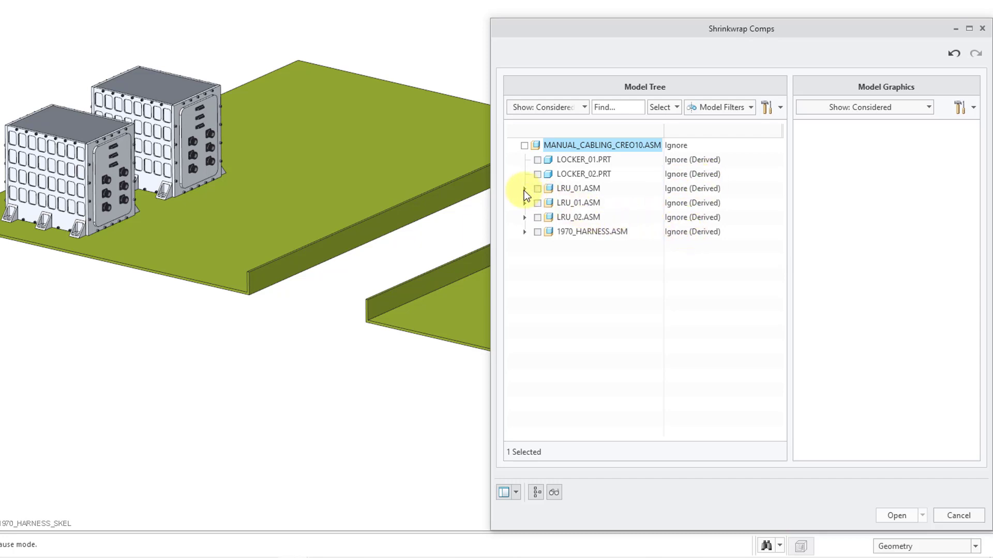
{"action": "left_click", "coordinate": [526, 189]}
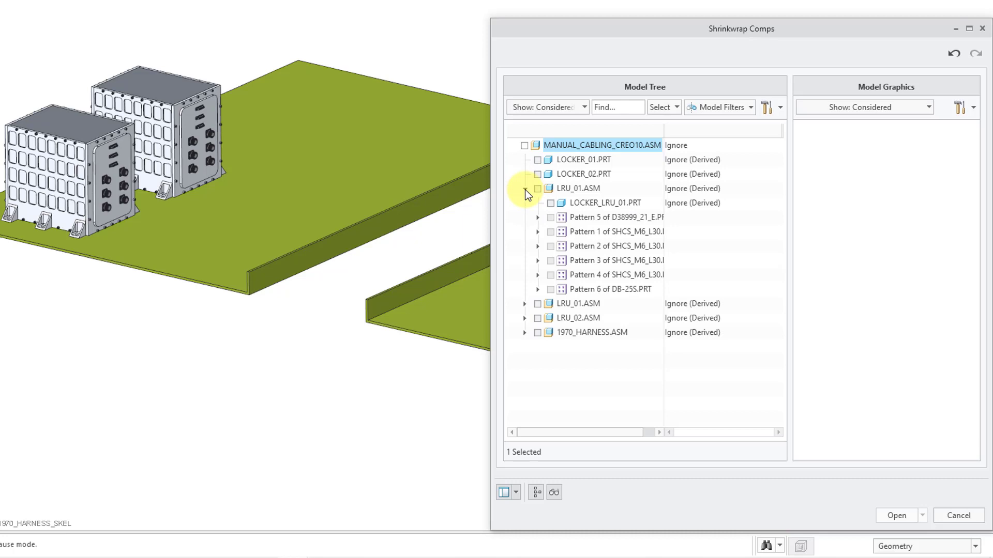
{"action": "left_click", "coordinate": [536, 188]}
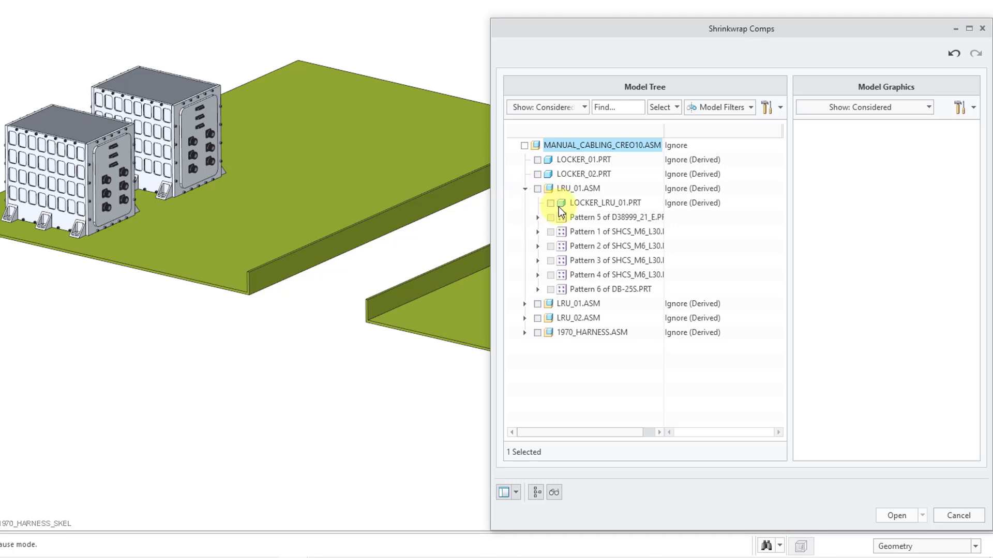
{"action": "left_click", "coordinate": [538, 217]}
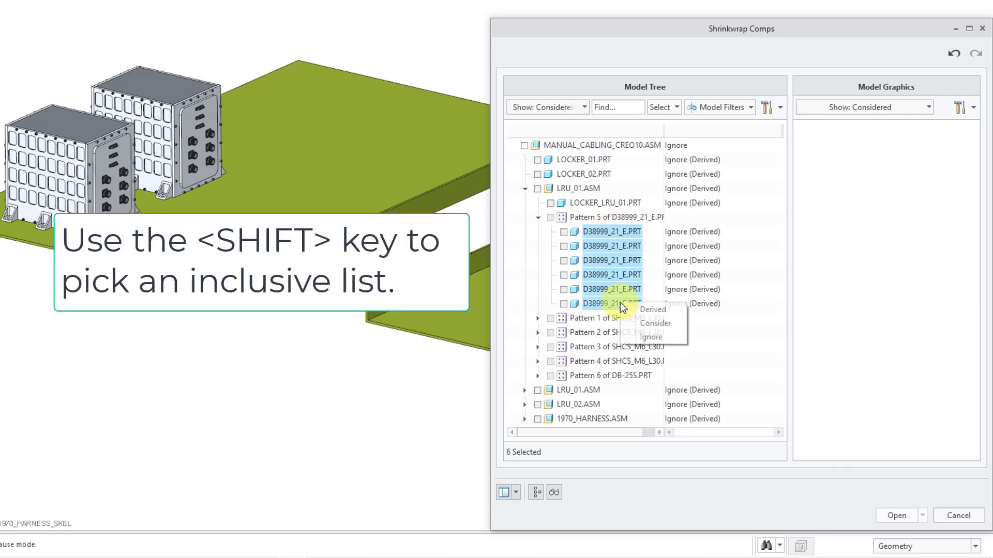
{"action": "left_click", "coordinate": [656, 323]}
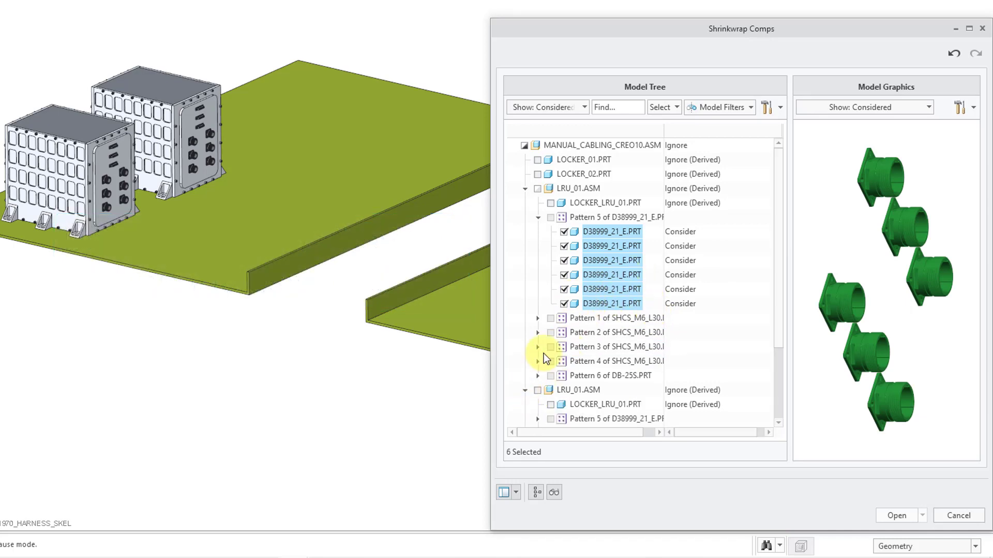
- Consider the second LRU_01 pattern connectors and the LRU_02 connector for the shrinkwrap
{"action": "scroll", "scroll_direction": "down", "scroll_amount": 3}
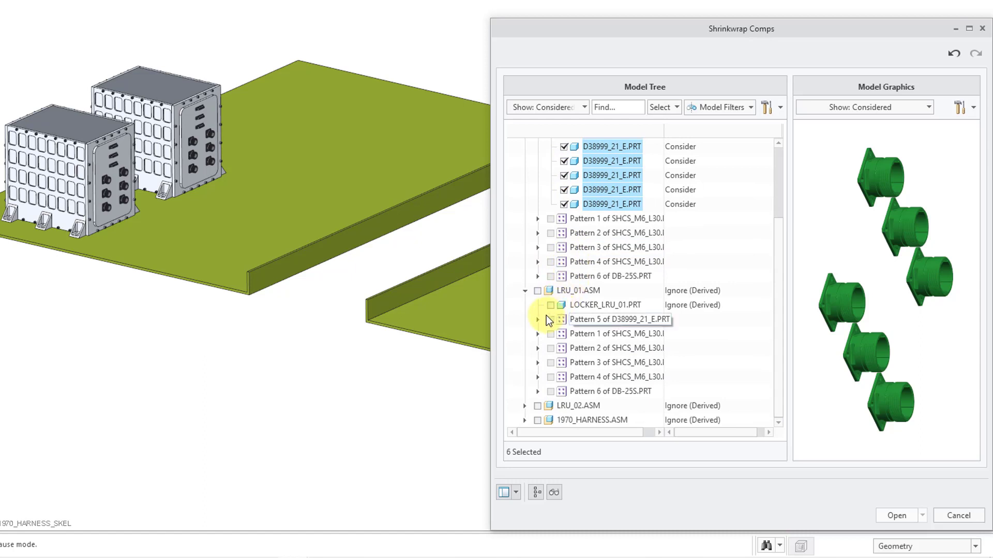
{"action": "left_click", "coordinate": [537, 320]}
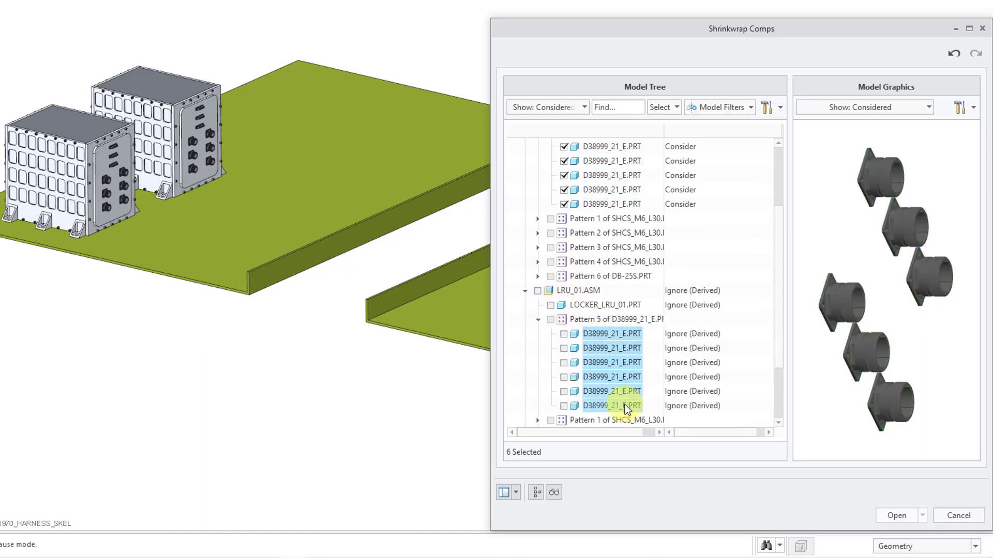
{"action": "right_click", "coordinate": [611, 406]}
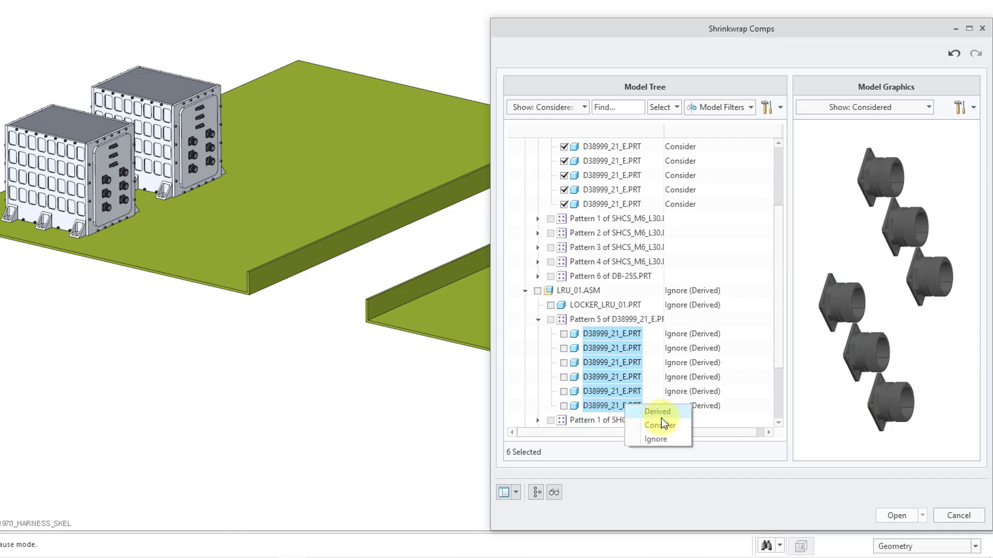
{"action": "left_click", "coordinate": [659, 426]}
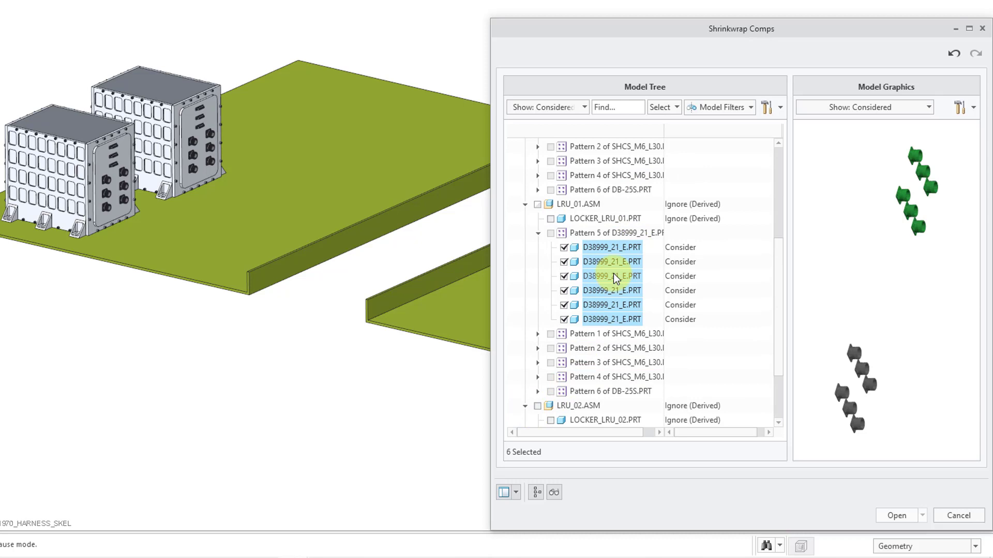
{"action": "scroll", "scroll_direction": "down", "scroll_amount": 3}
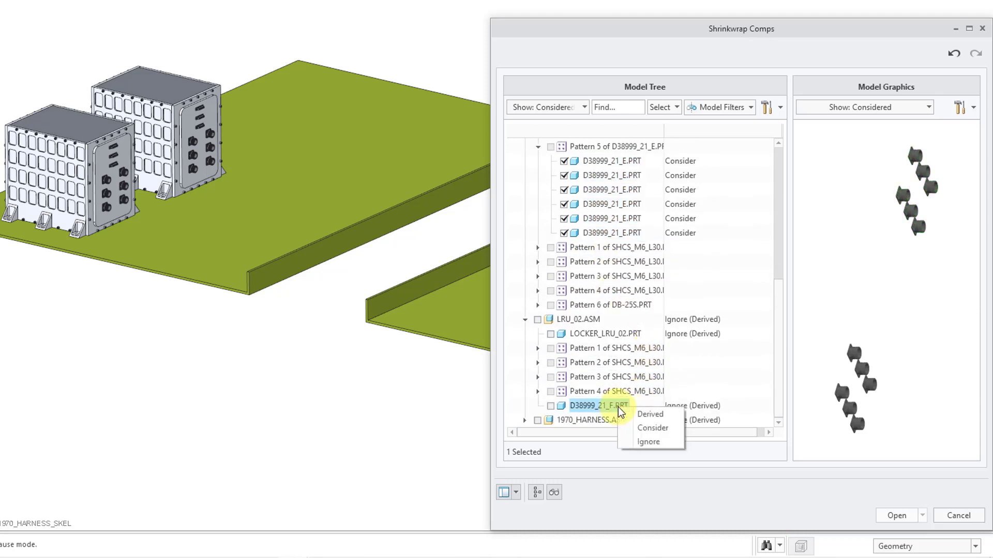
{"action": "left_click", "coordinate": [652, 428]}
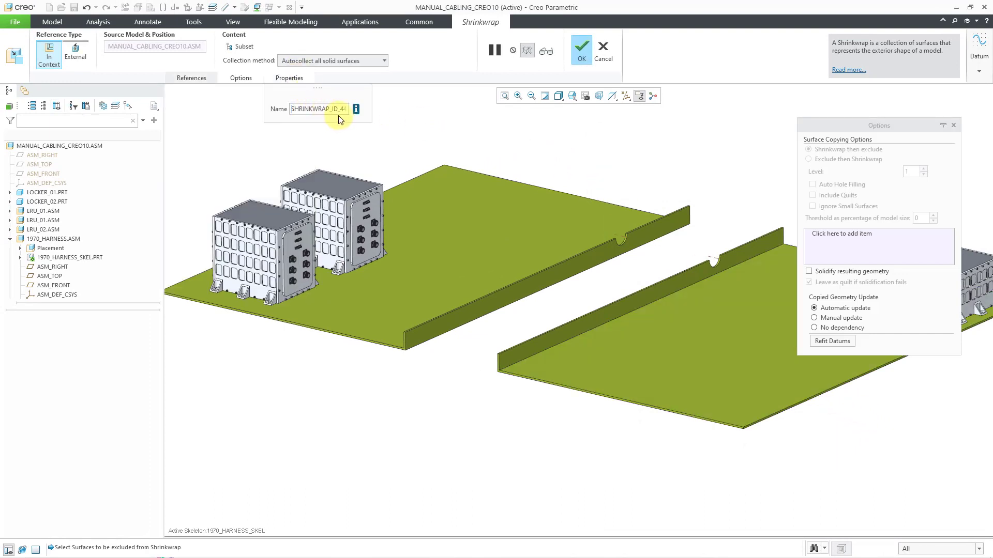
{"action": "mouse_move", "coordinate": [444, 104]}
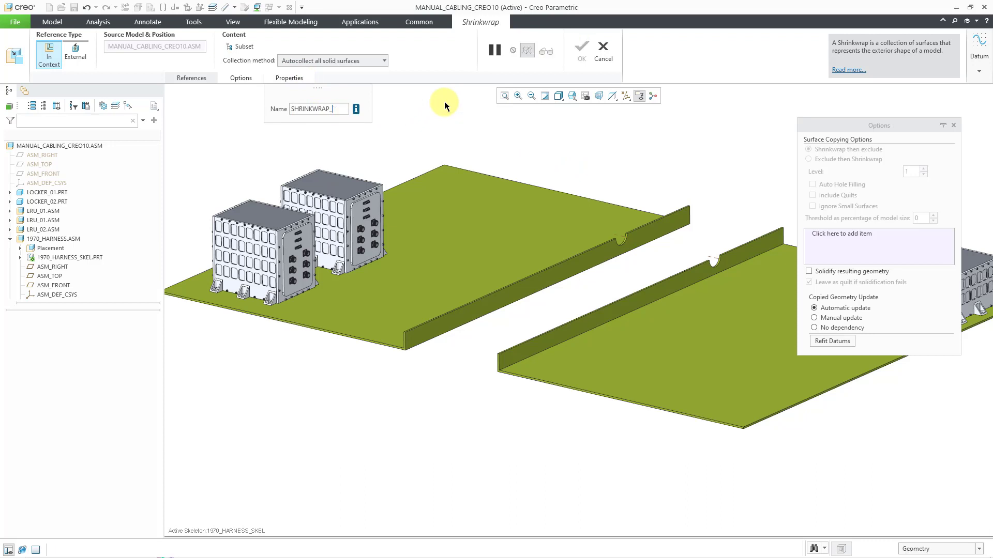
- Rename the feature to SHRINKWRAP_CONN, keeping Automatic update
{"action": "type", "text": "CONN"}
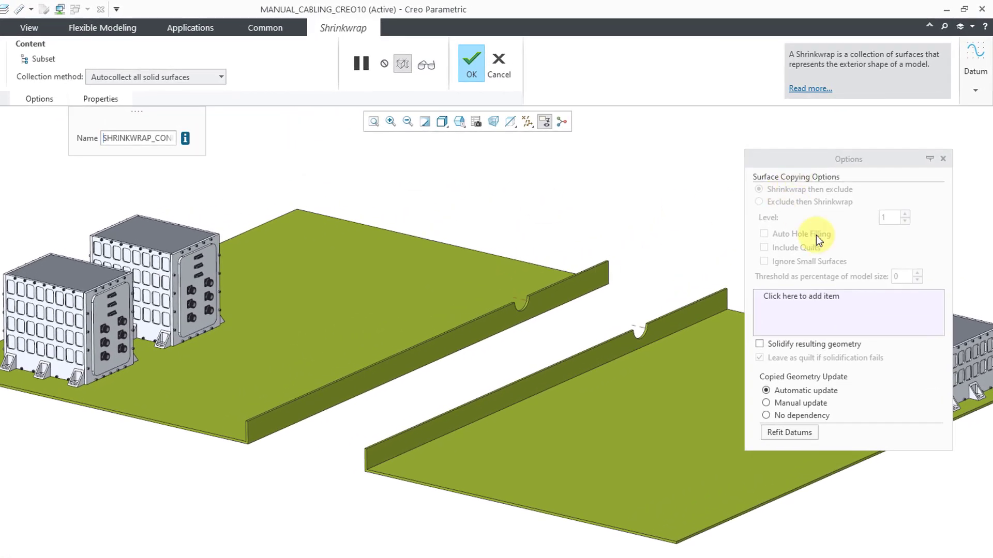
{"action": "mouse_move", "coordinate": [826, 242]}
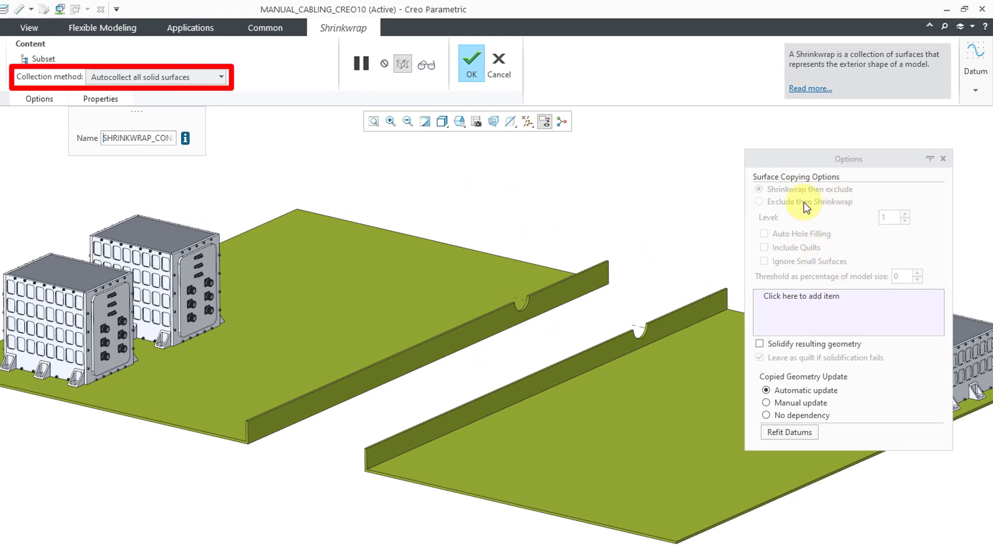
{"action": "mouse_move", "coordinate": [855, 396]}
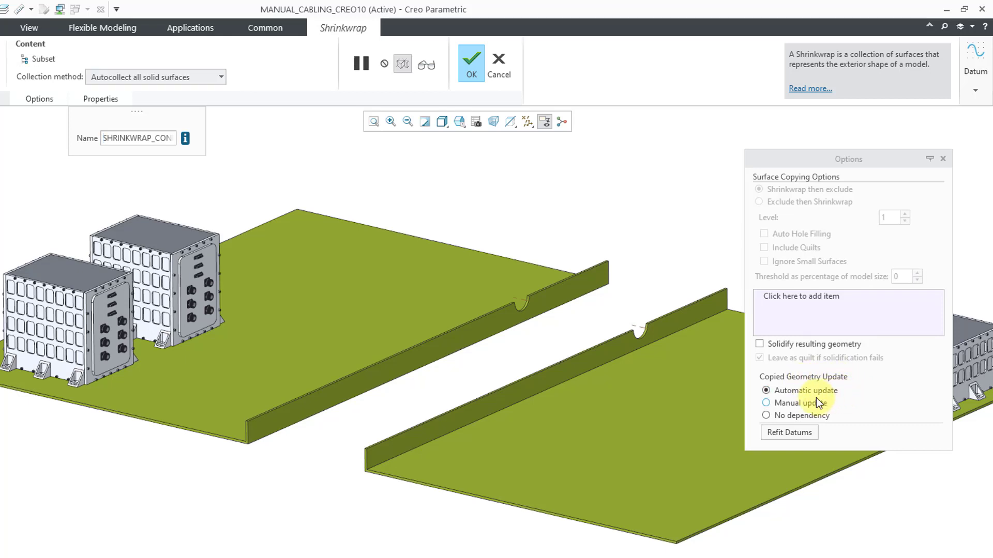
{"action": "mouse_move", "coordinate": [822, 405]}
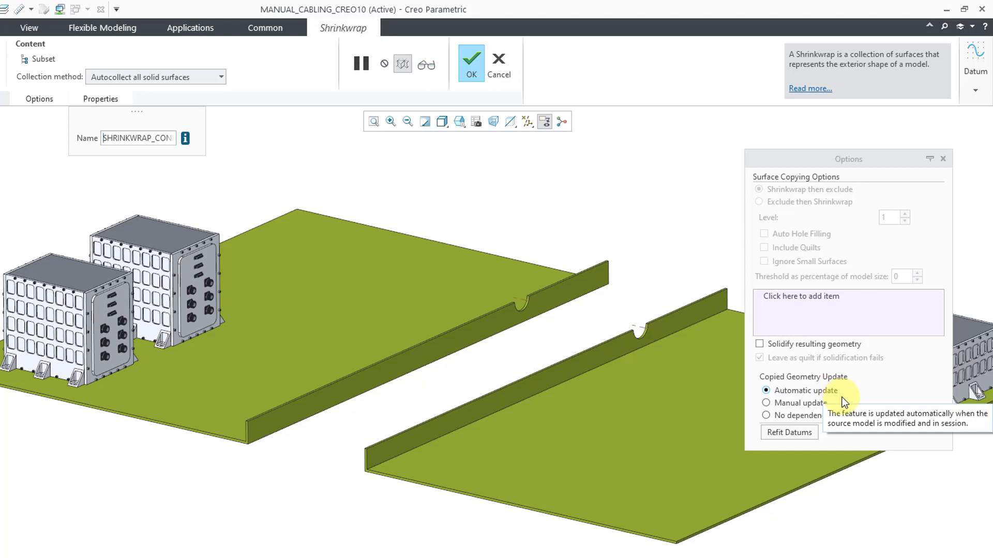
{"action": "mouse_move", "coordinate": [870, 405]}
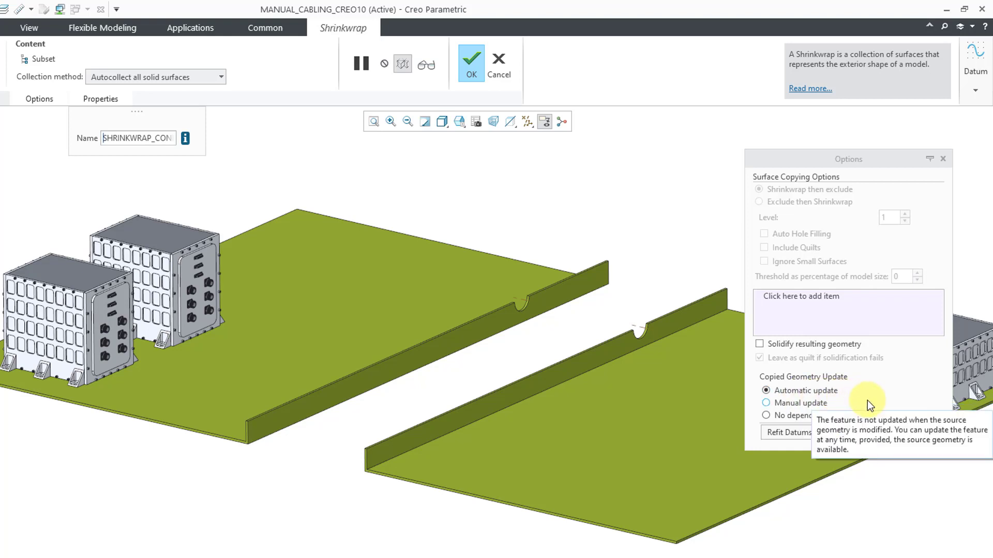
{"action": "mouse_move", "coordinate": [831, 414]}
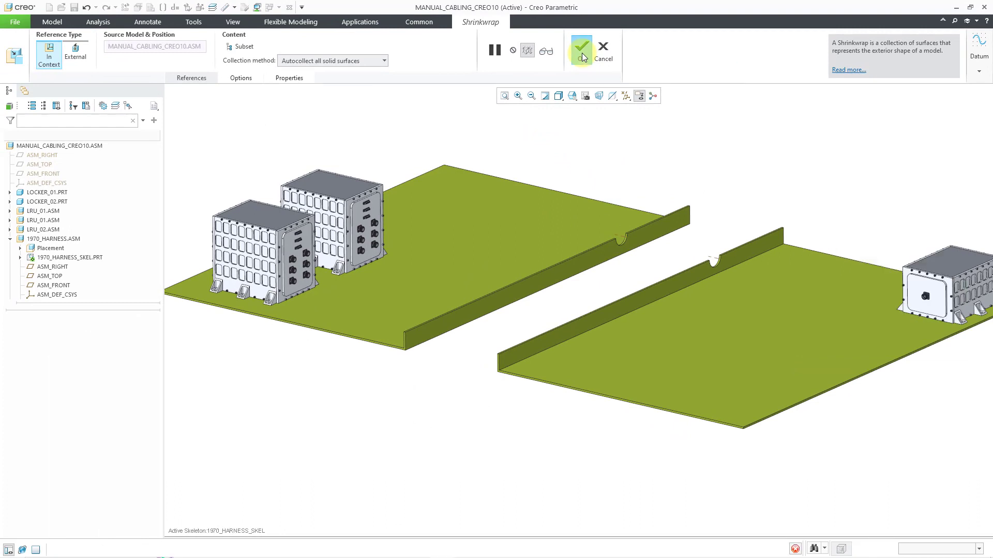
- Complete the connector shrinkwrap, reactivate the cabling assembly and select 1970_HARNESS.ASM
{"action": "left_click", "coordinate": [580, 50]}
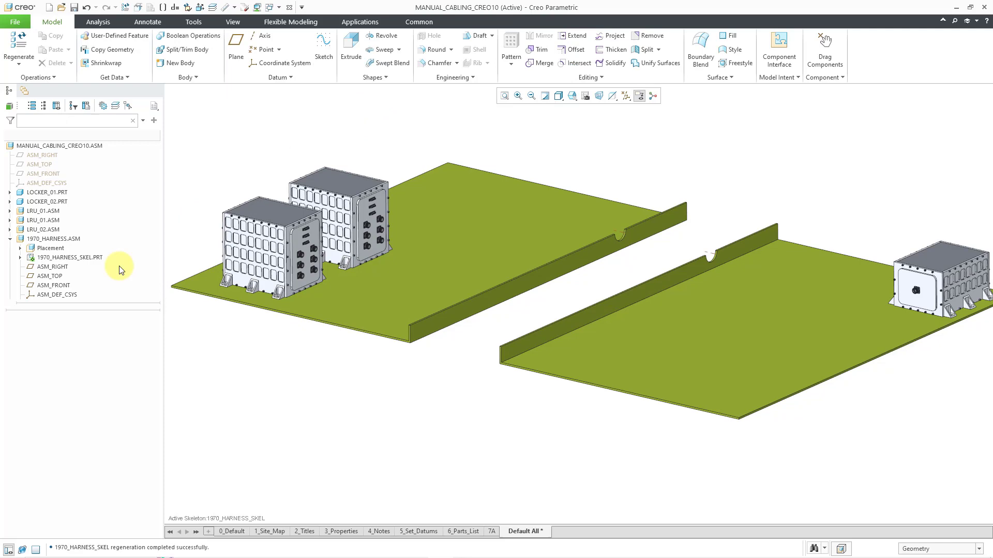
{"action": "left_click", "coordinate": [69, 257]}
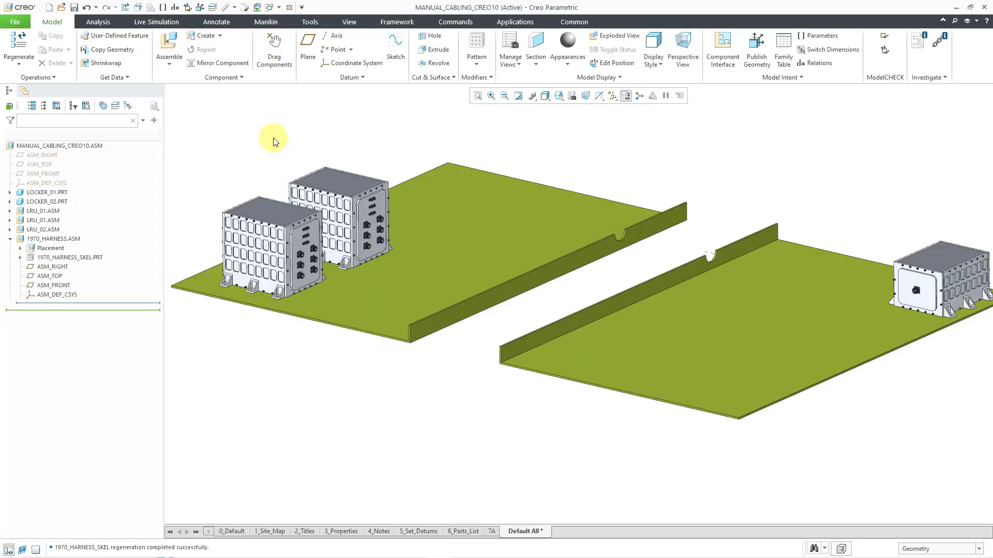
{"action": "left_click", "coordinate": [54, 239]}
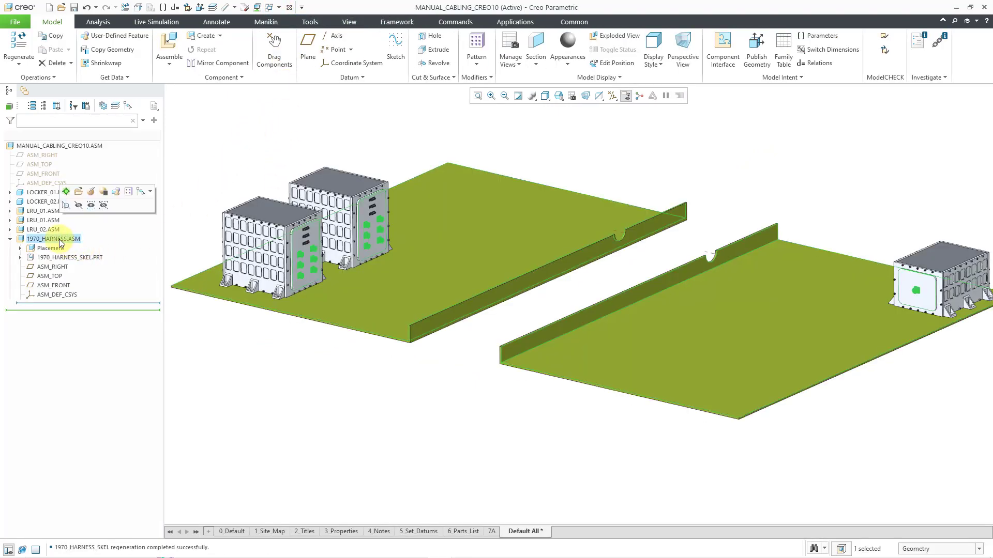